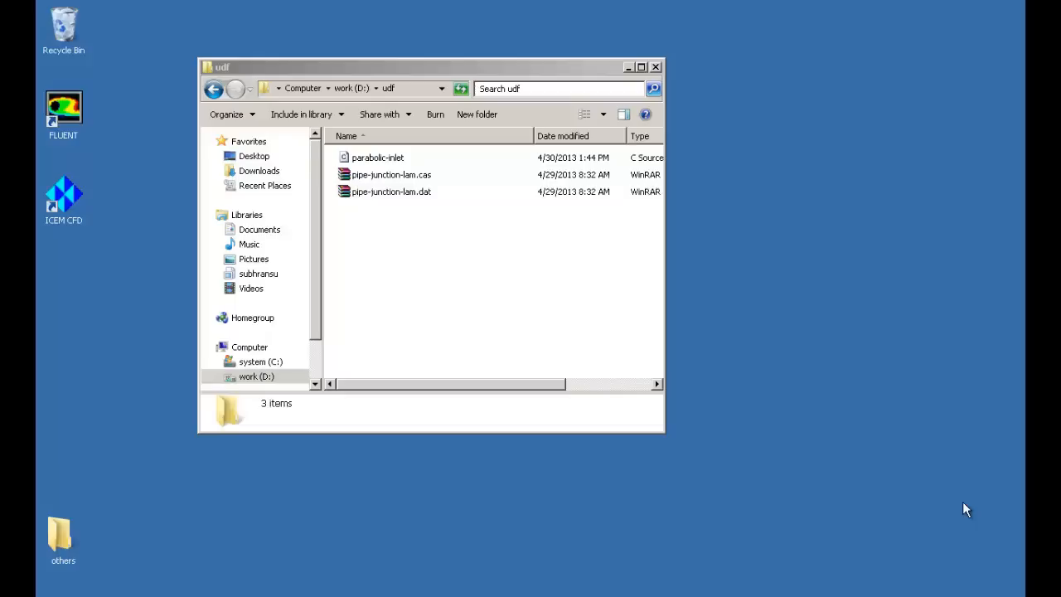
mouse_move(441, 207)
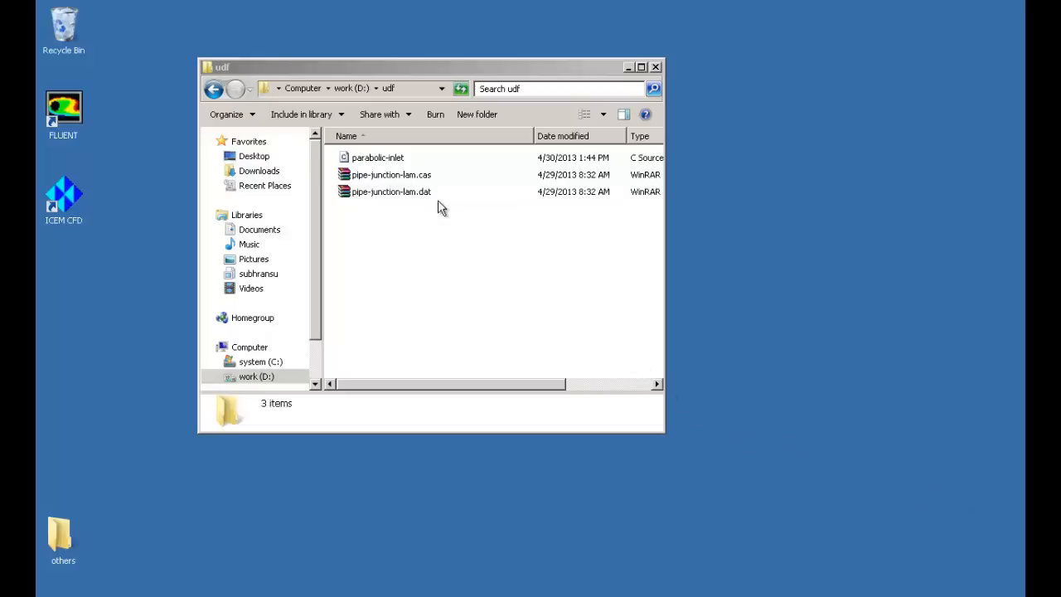
mouse_move(424, 208)
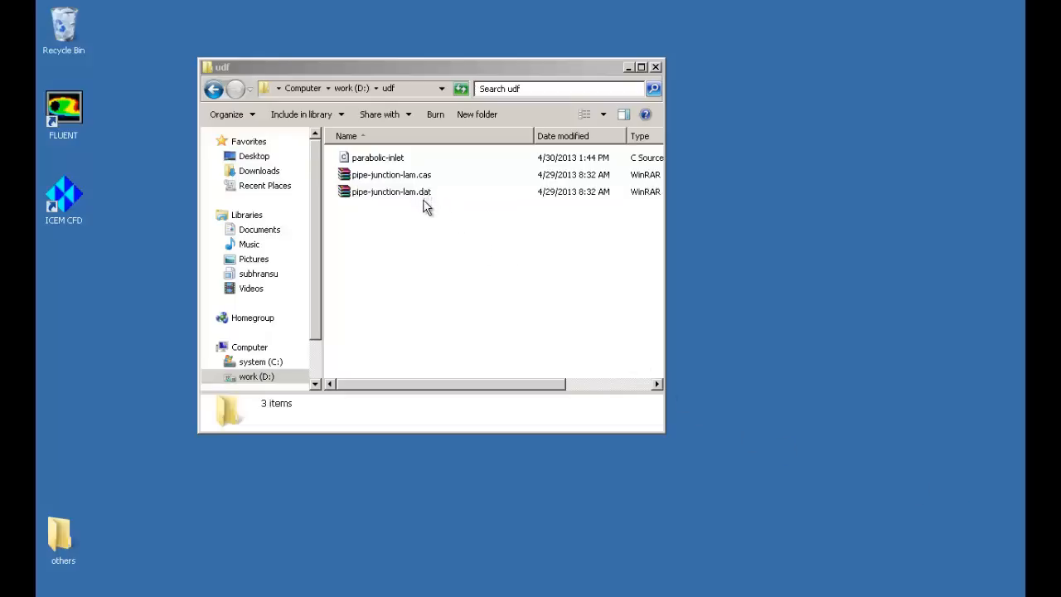
mouse_move(405, 159)
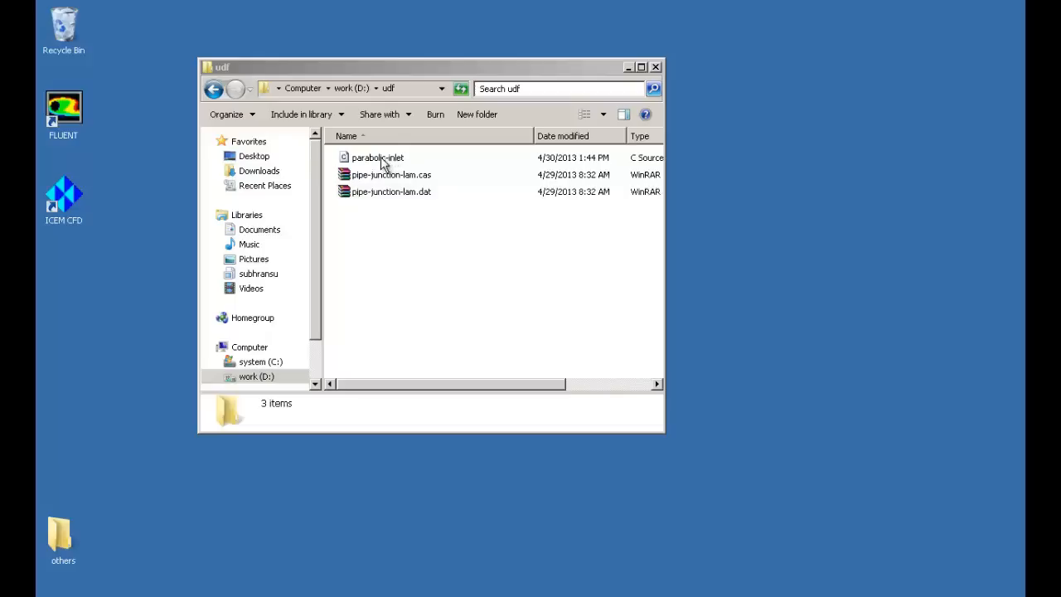
mouse_move(393, 217)
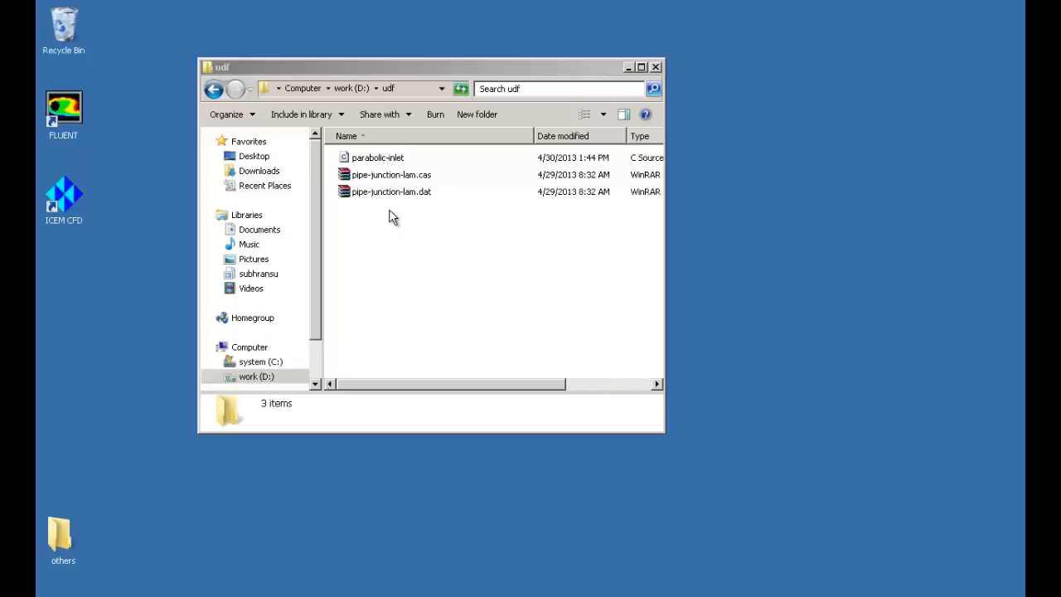
mouse_move(129, 146)
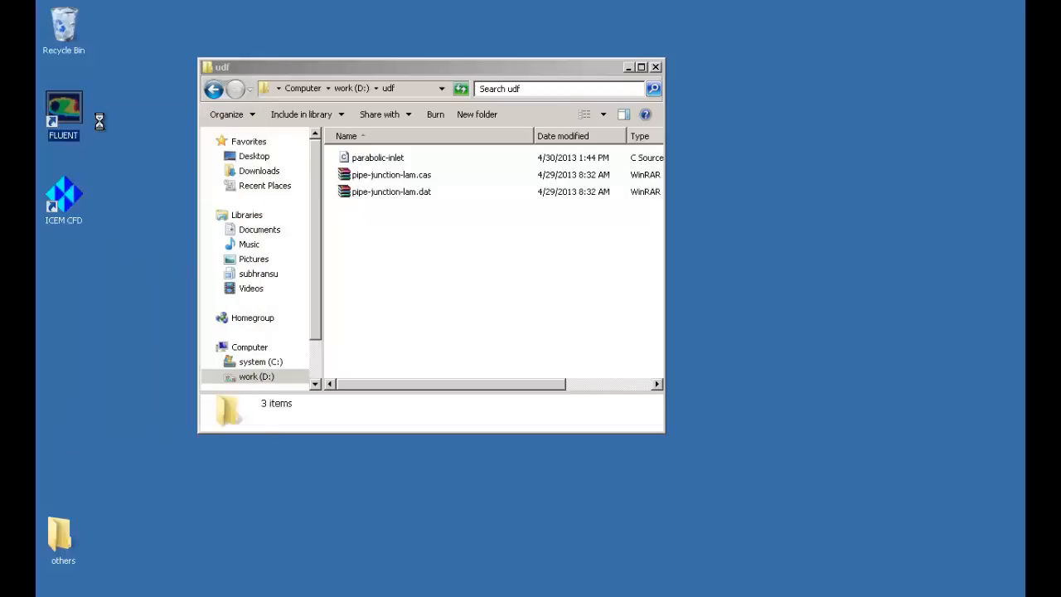
Step: Launch Fluent 13.0 in 2D double precision with working directory D:\udf
double_click(63, 110)
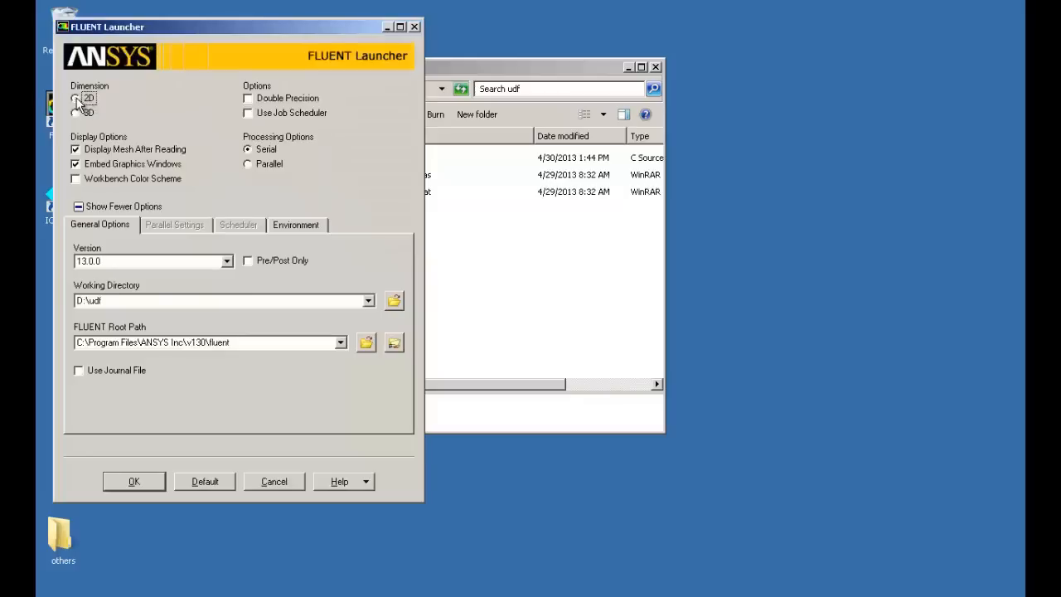
click(247, 98)
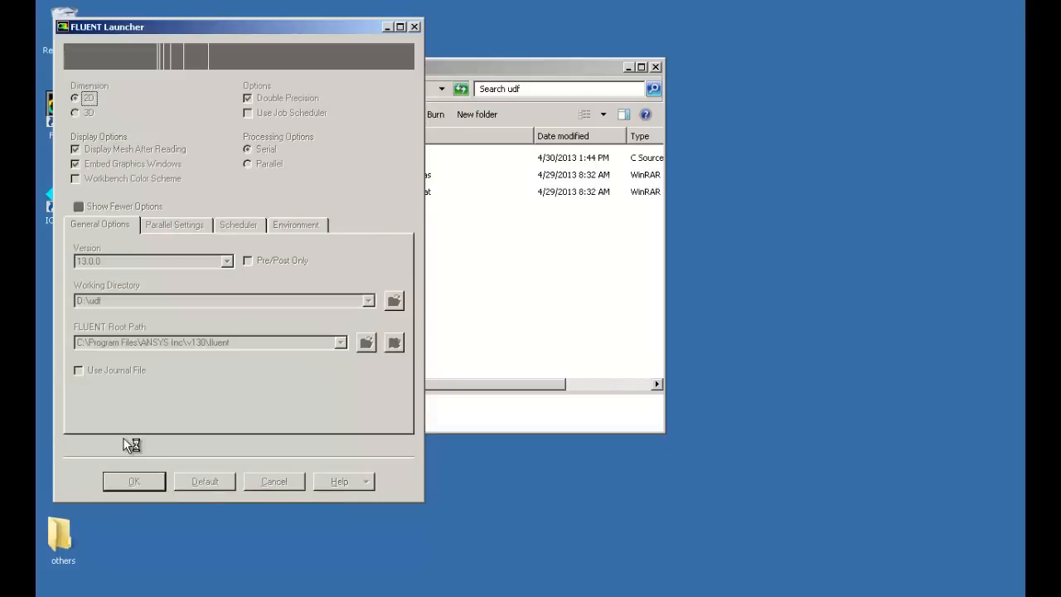
click(132, 481)
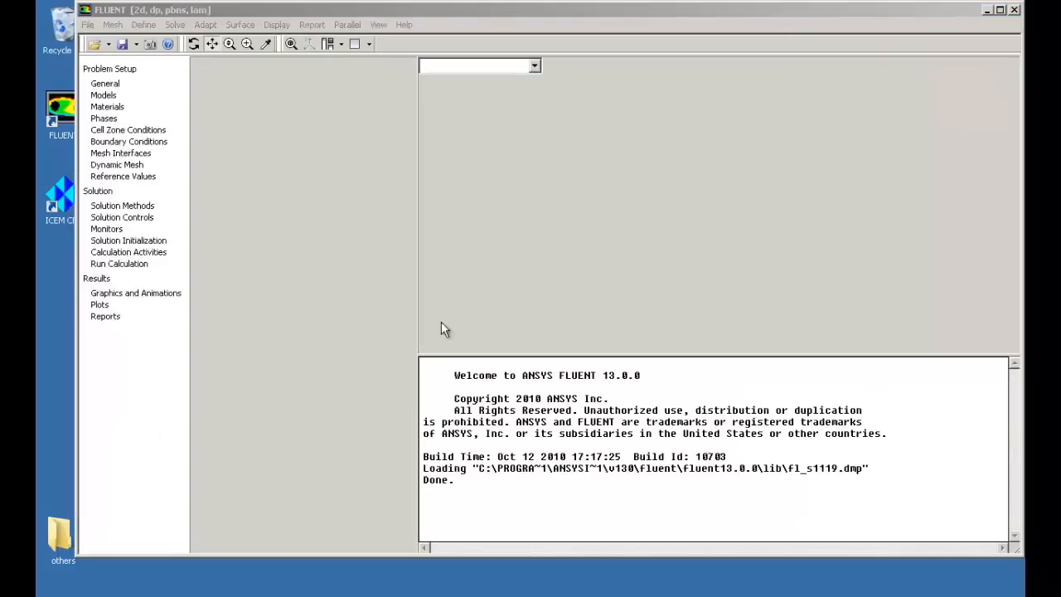
Step: Maximize Fluent and read the pipe-junction-lam.cas case file
click(105, 83)
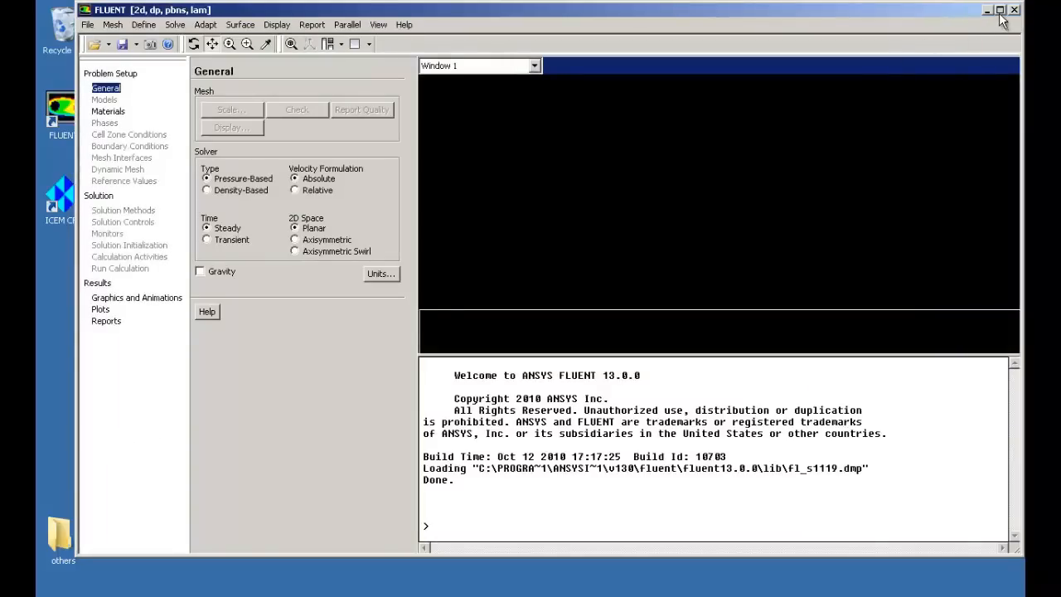
click(999, 10)
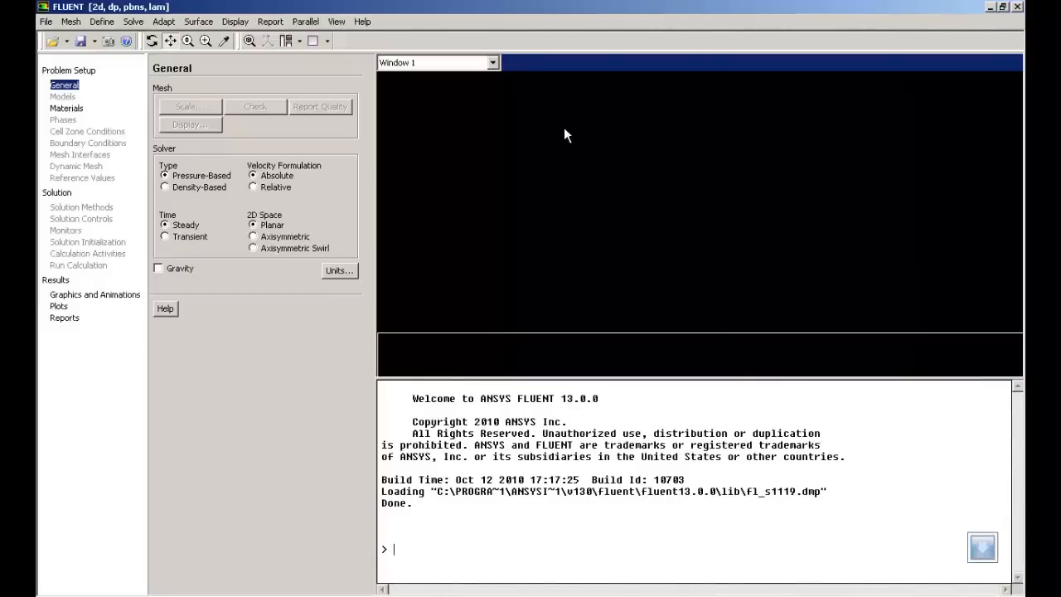
mouse_move(207, 91)
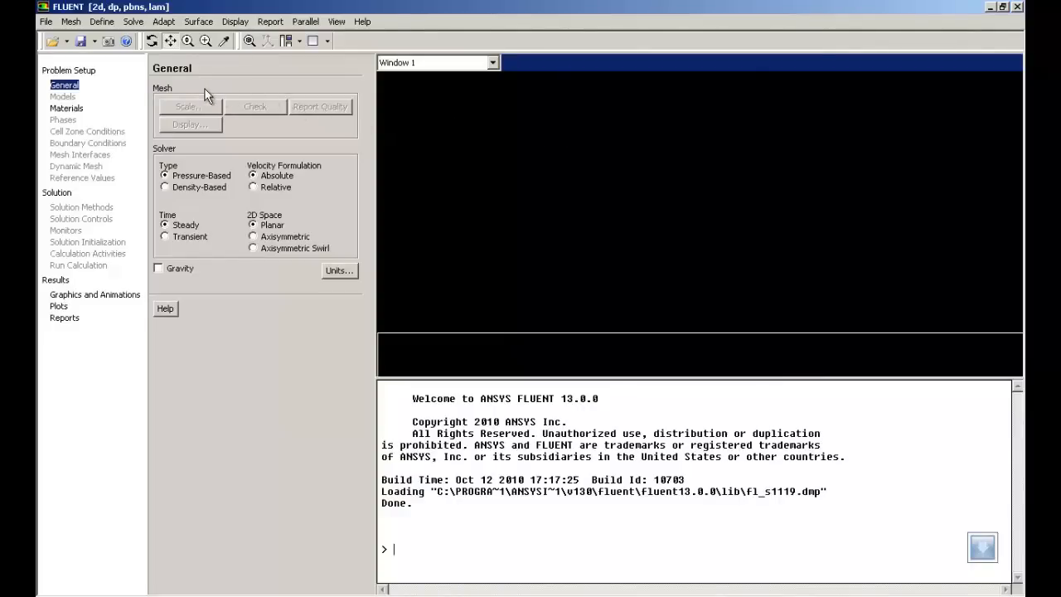
click(46, 19)
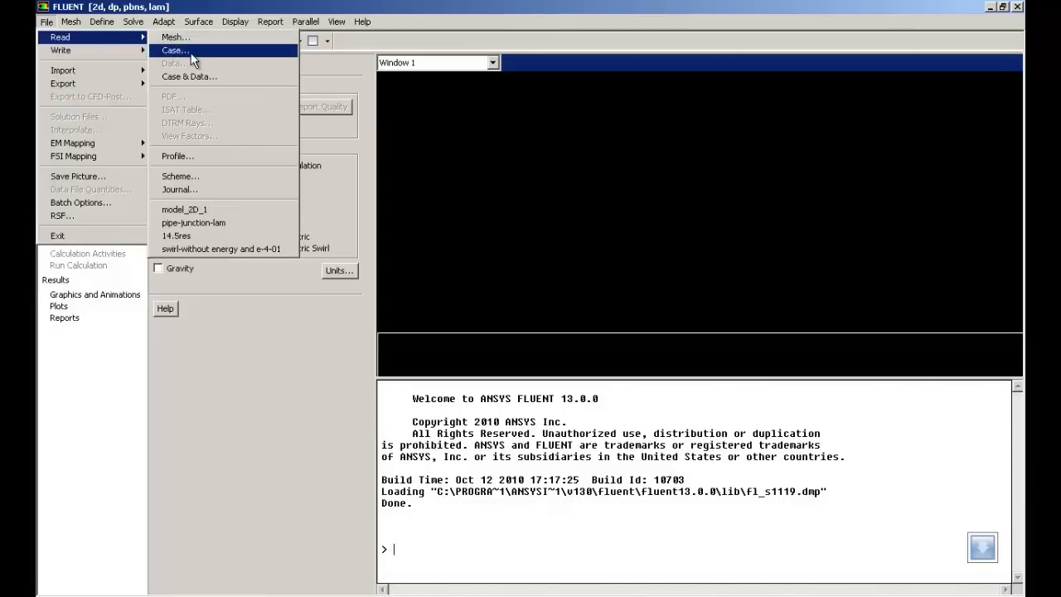
click(174, 50)
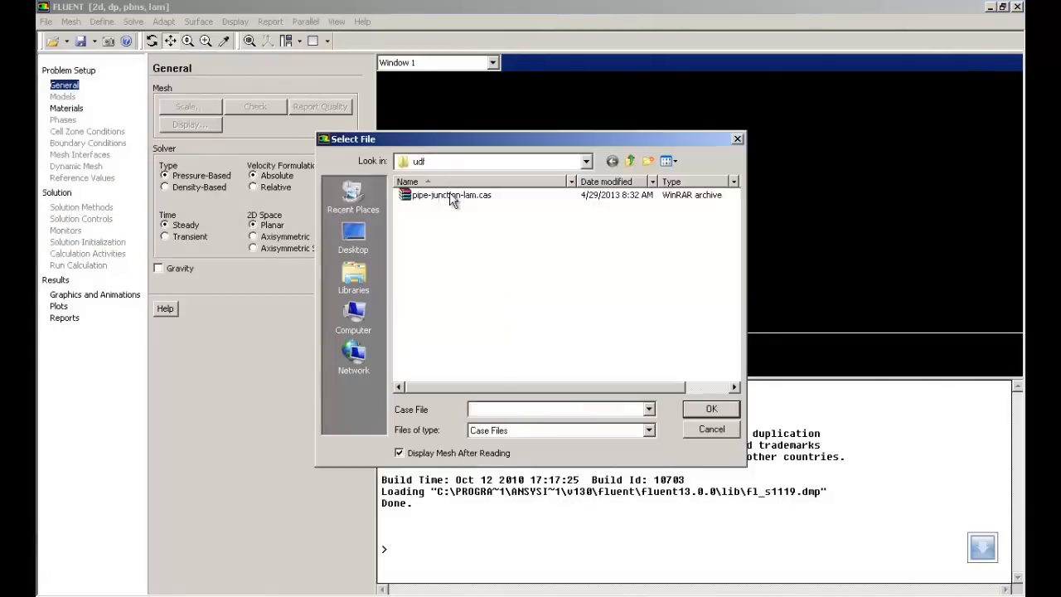
click(710, 428)
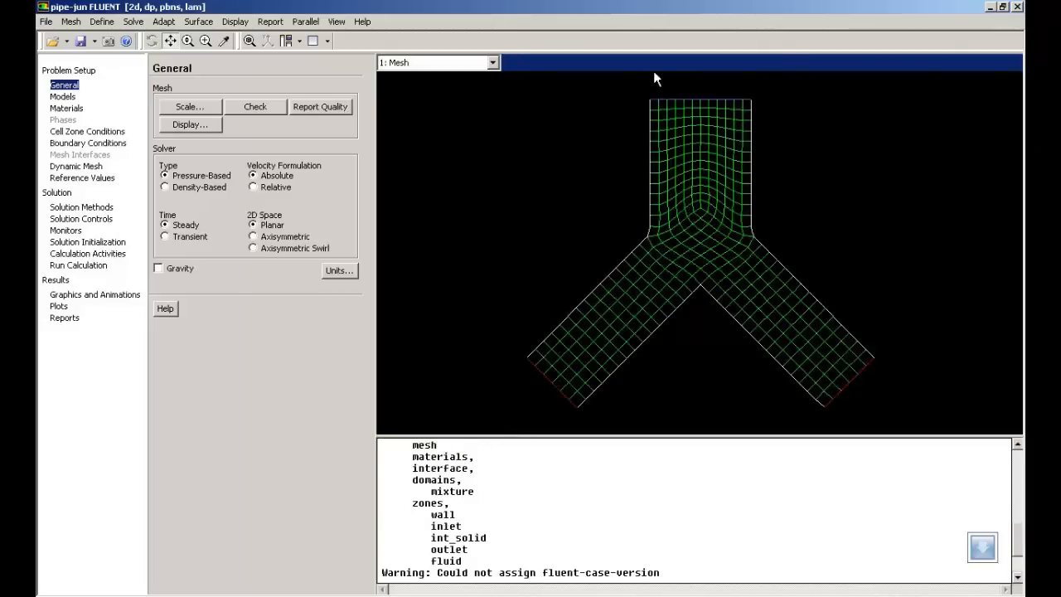
mouse_move(679, 212)
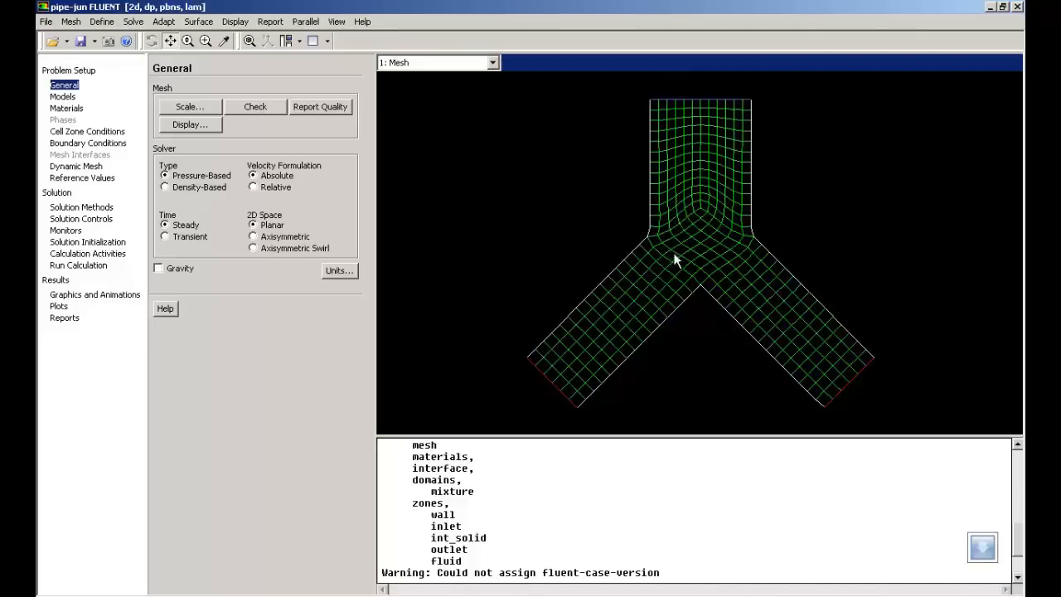
mouse_move(779, 325)
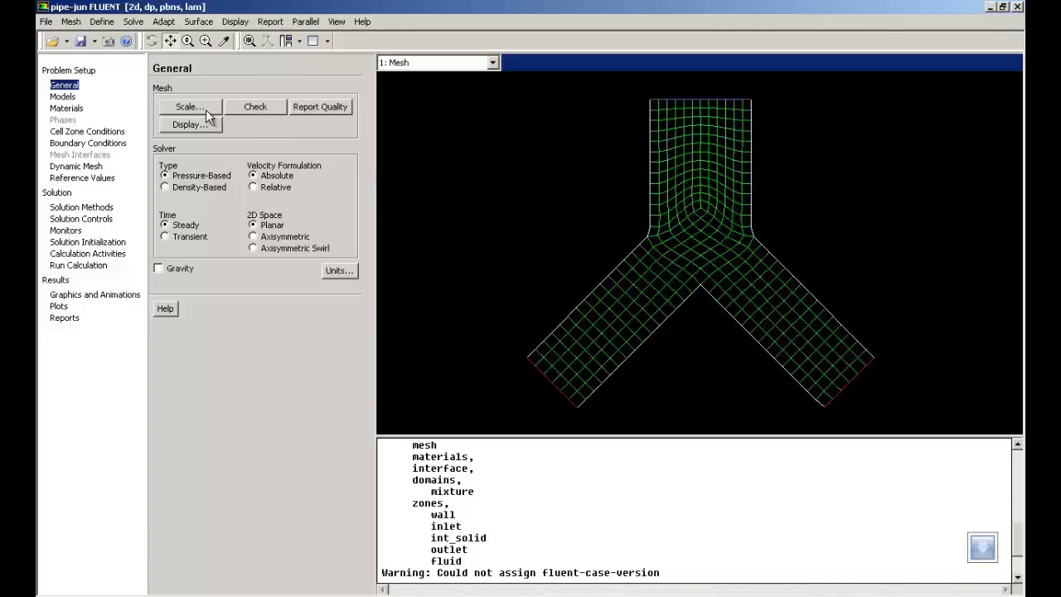
mouse_move(162, 110)
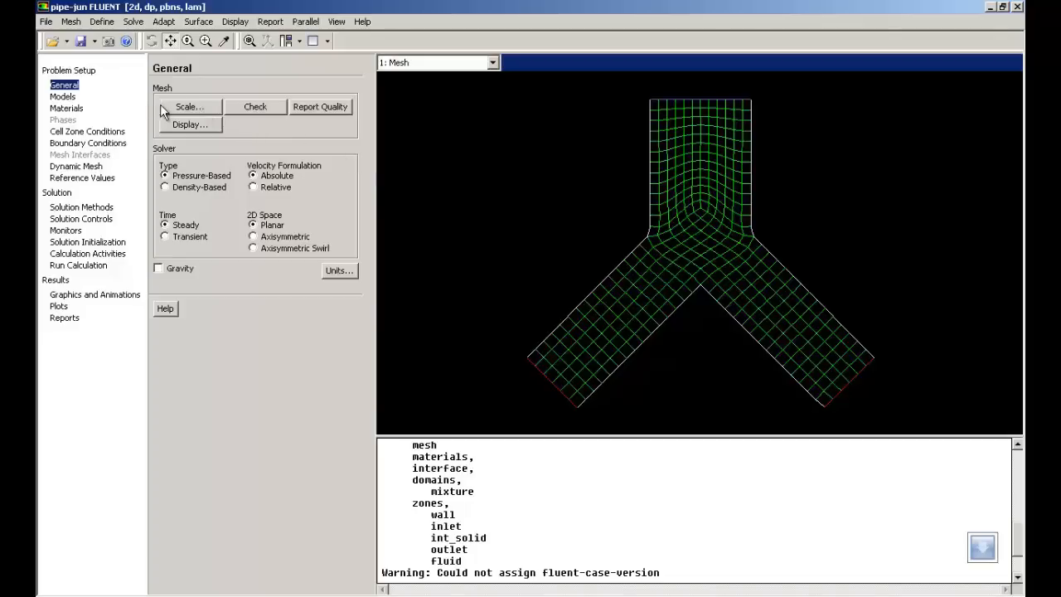
mouse_move(217, 113)
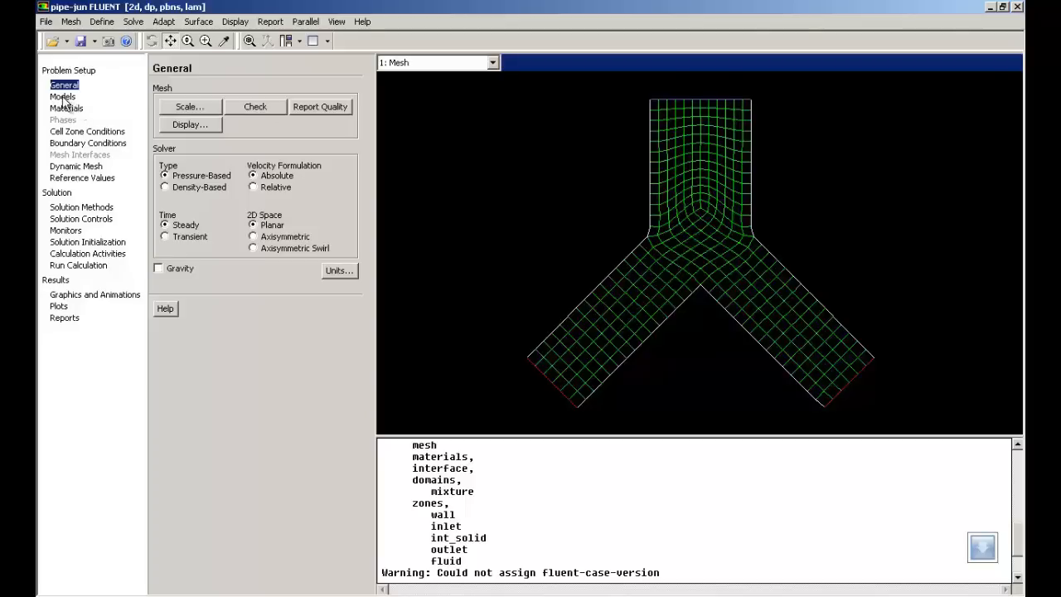
Step: Check the laminar viscous model, then list the water-liquid, air and aluminum materials
click(63, 96)
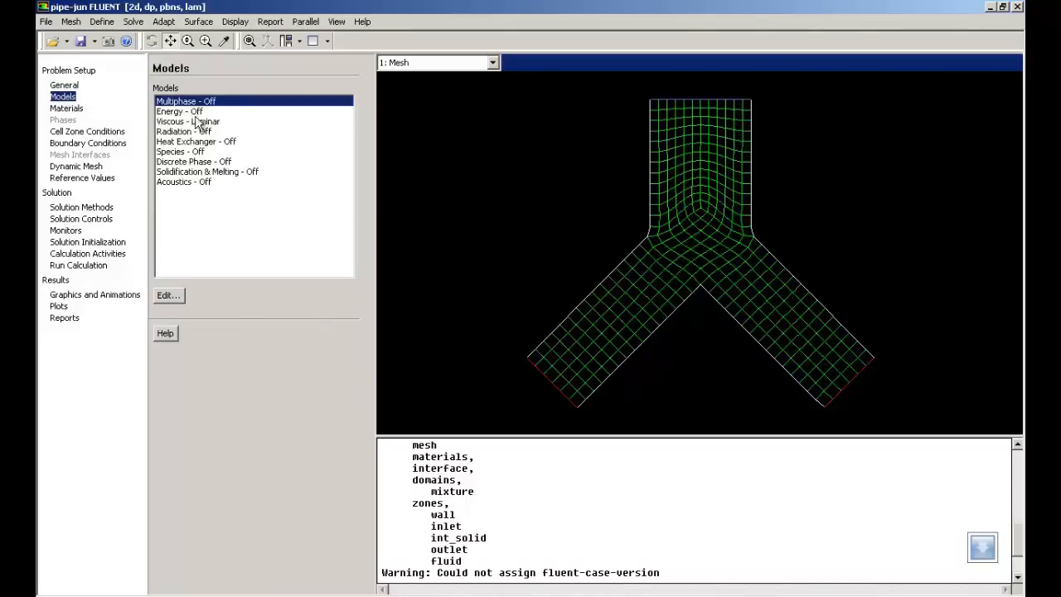
mouse_move(206, 131)
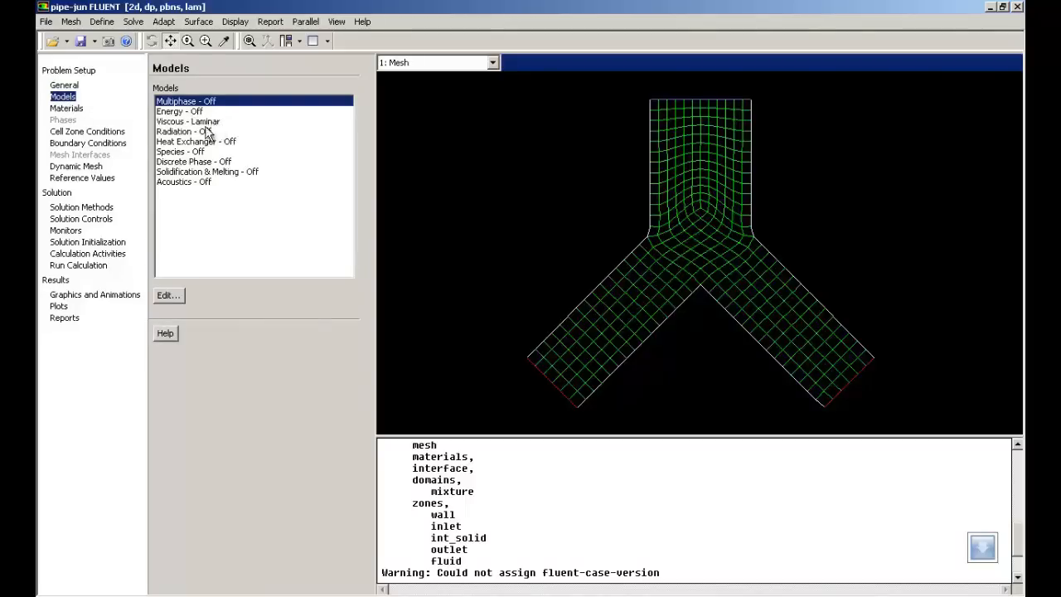
click(66, 107)
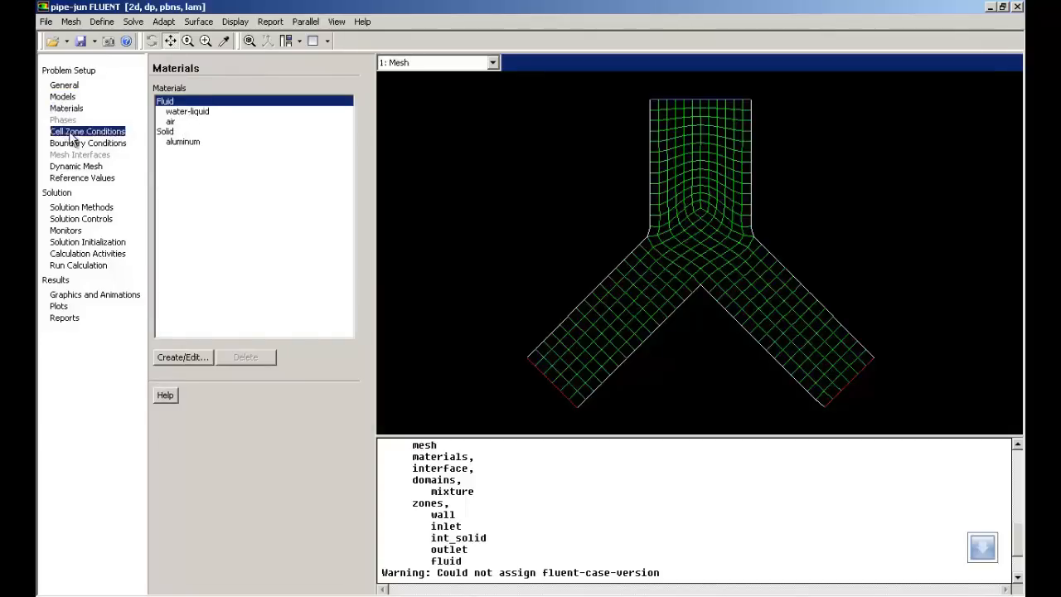
Step: Review the inlet velocity boundary, keeping Y velocity at -0.01 m/s
click(88, 143)
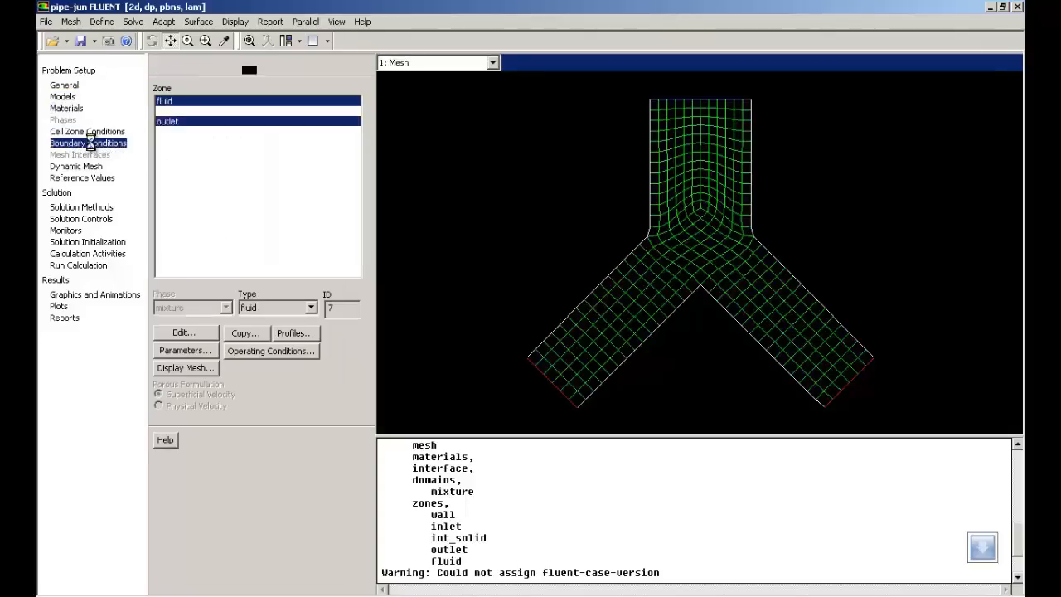
click(88, 143)
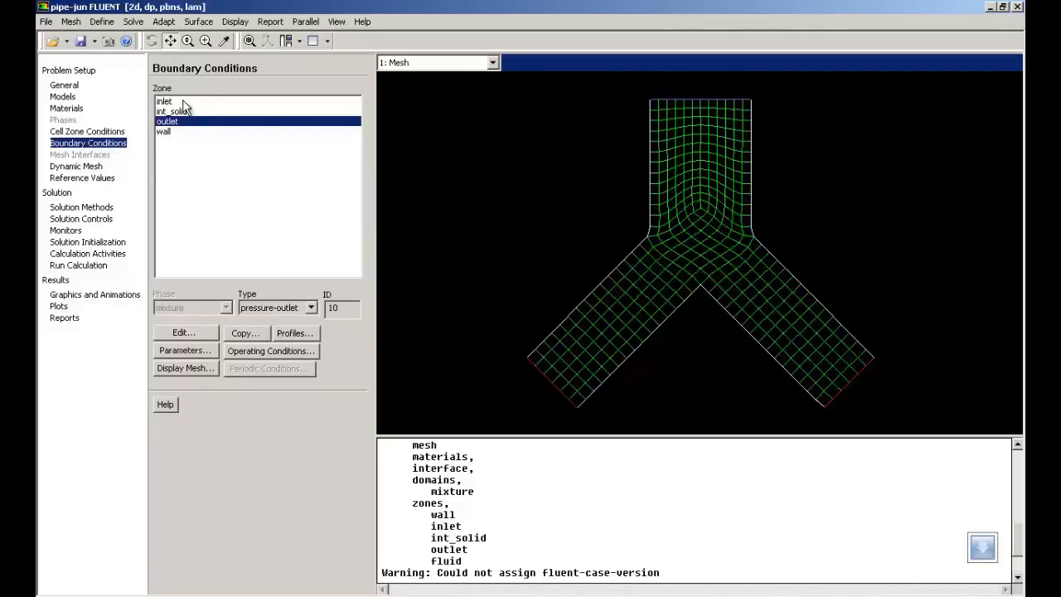
click(164, 102)
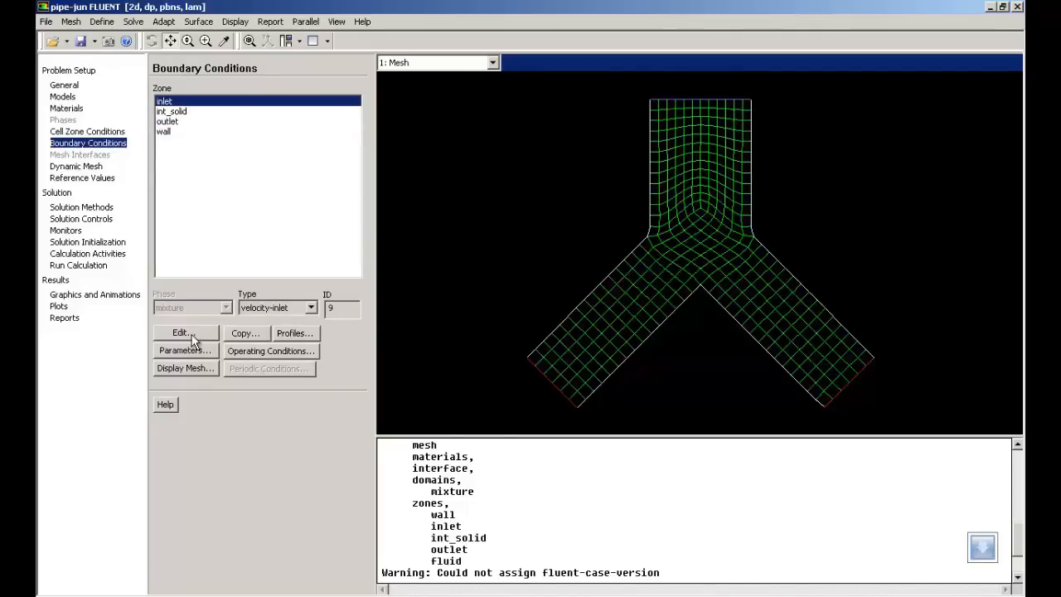
click(181, 332)
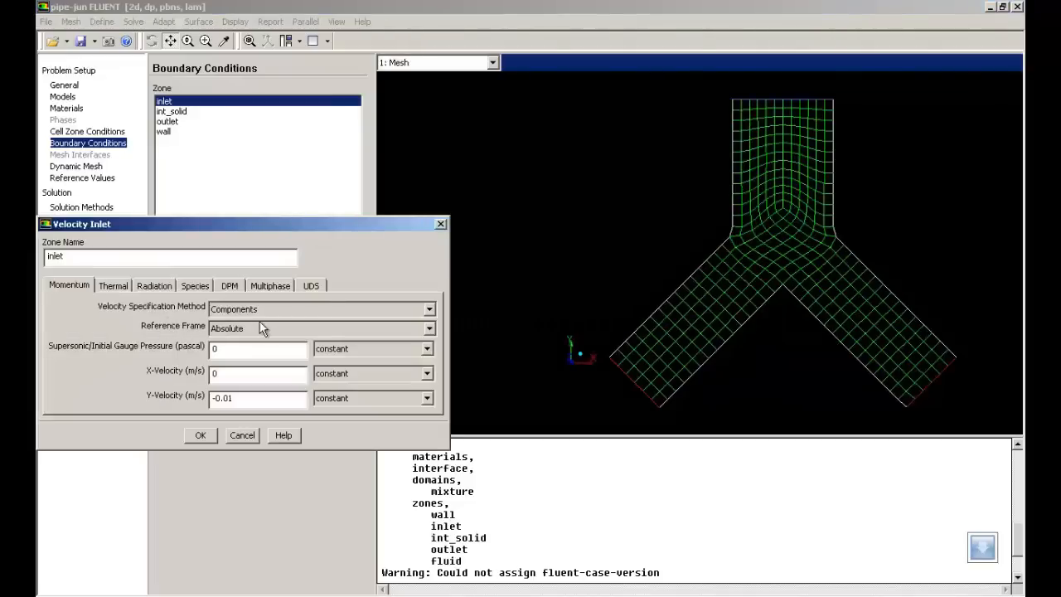
mouse_move(166, 403)
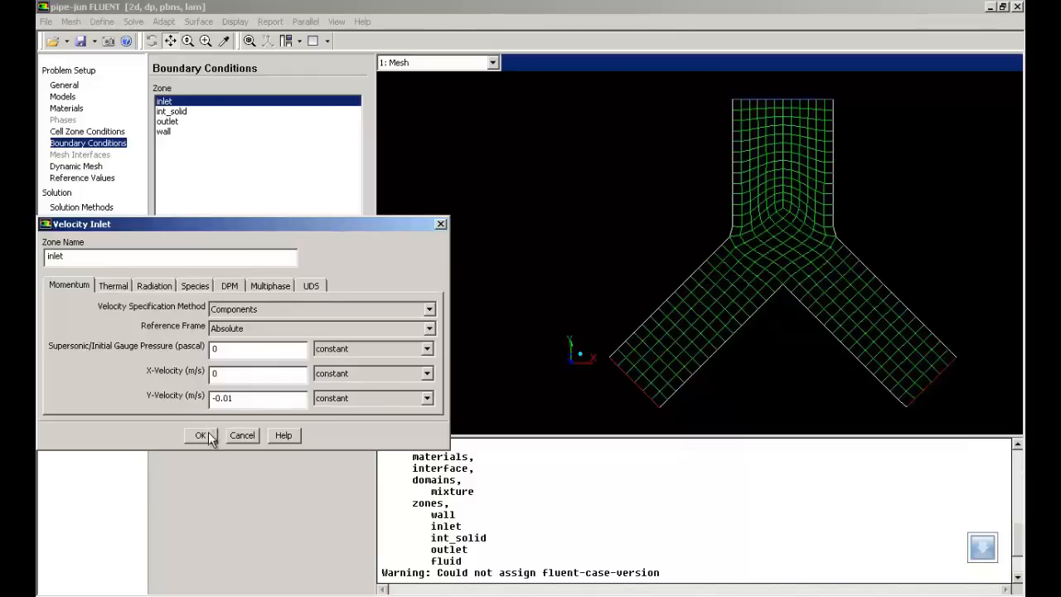
click(201, 434)
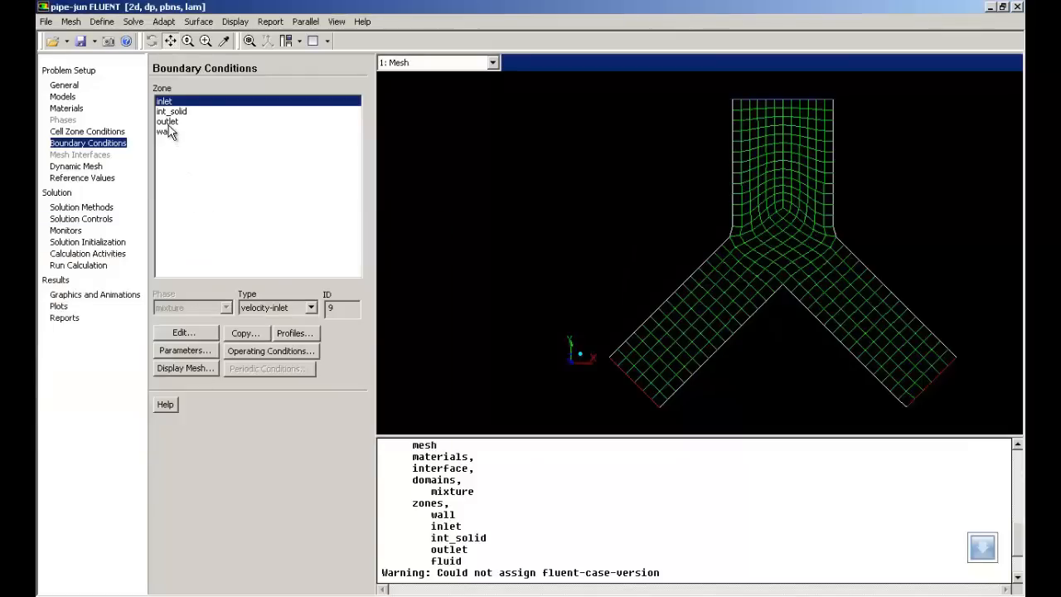
Step: Keep the outlet as a pressure outlet at 0 Pa gauge pressure
click(167, 121)
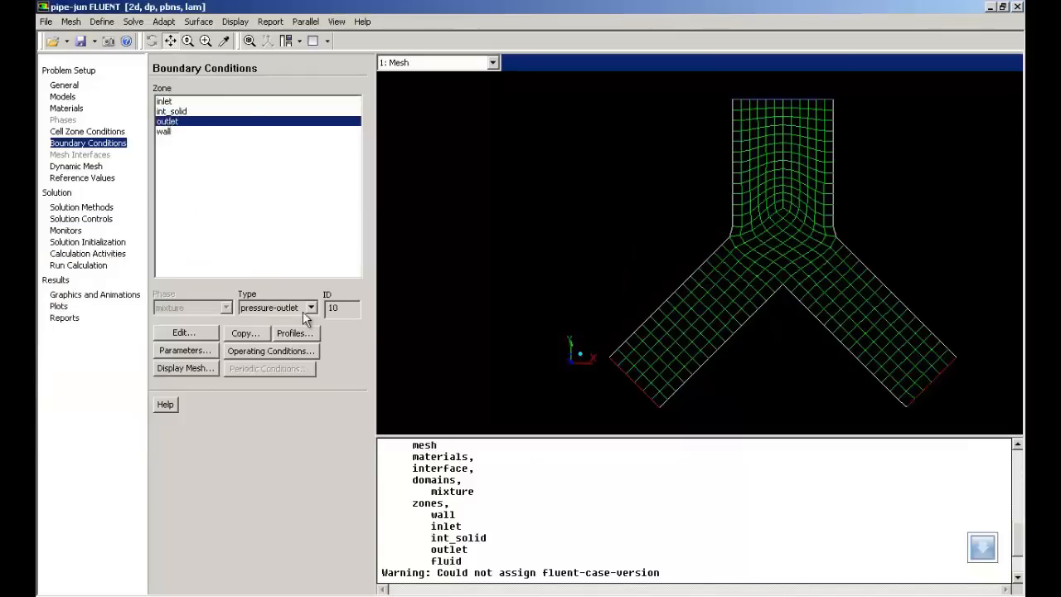
click(182, 332)
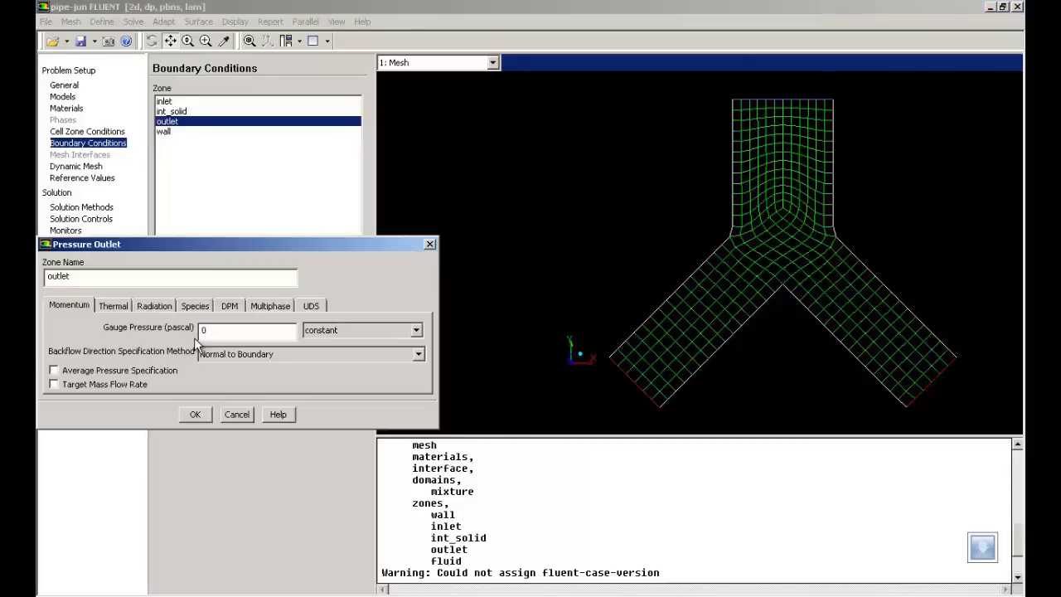
mouse_move(118, 335)
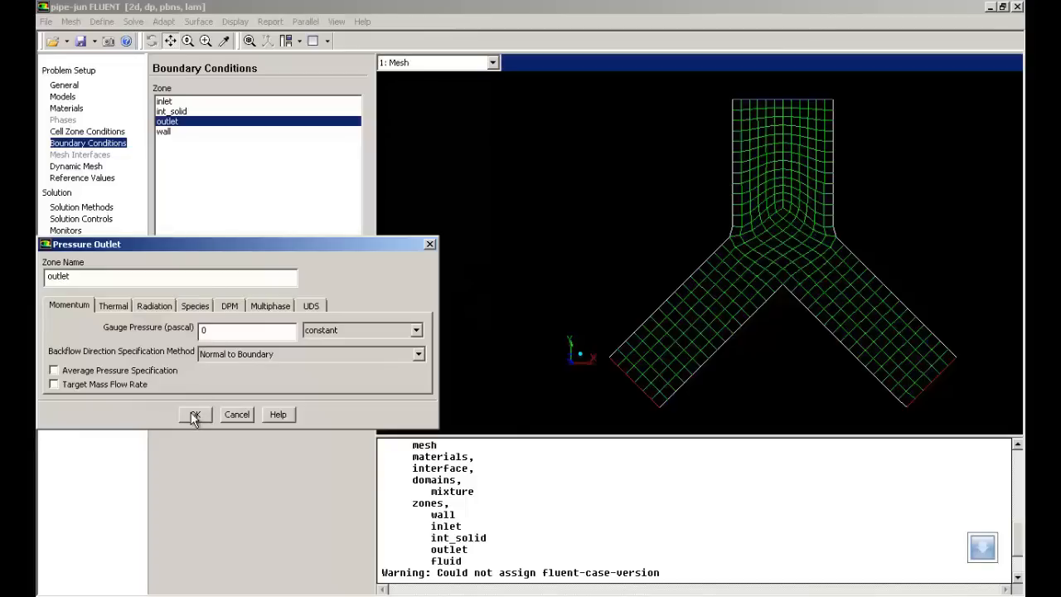
click(194, 415)
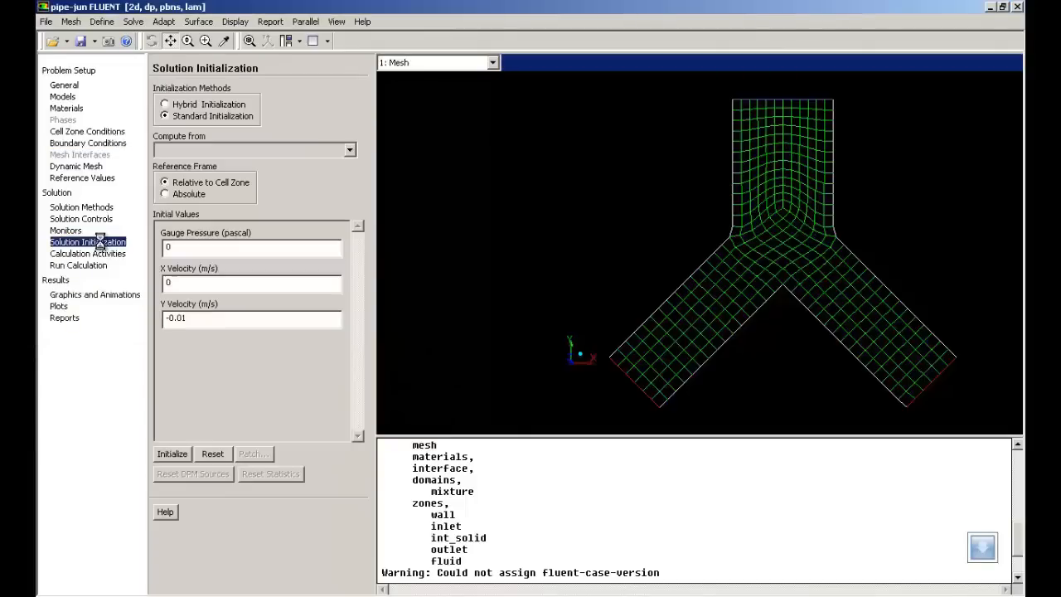
Step: Set solution initialization to compute initial values from the inlet zone
click(348, 149)
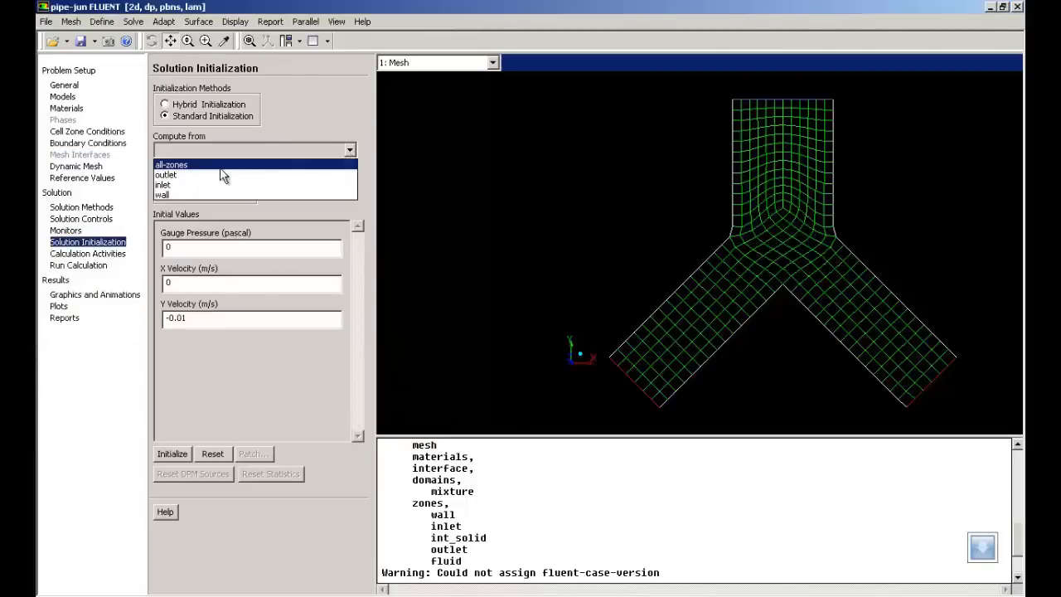
click(163, 184)
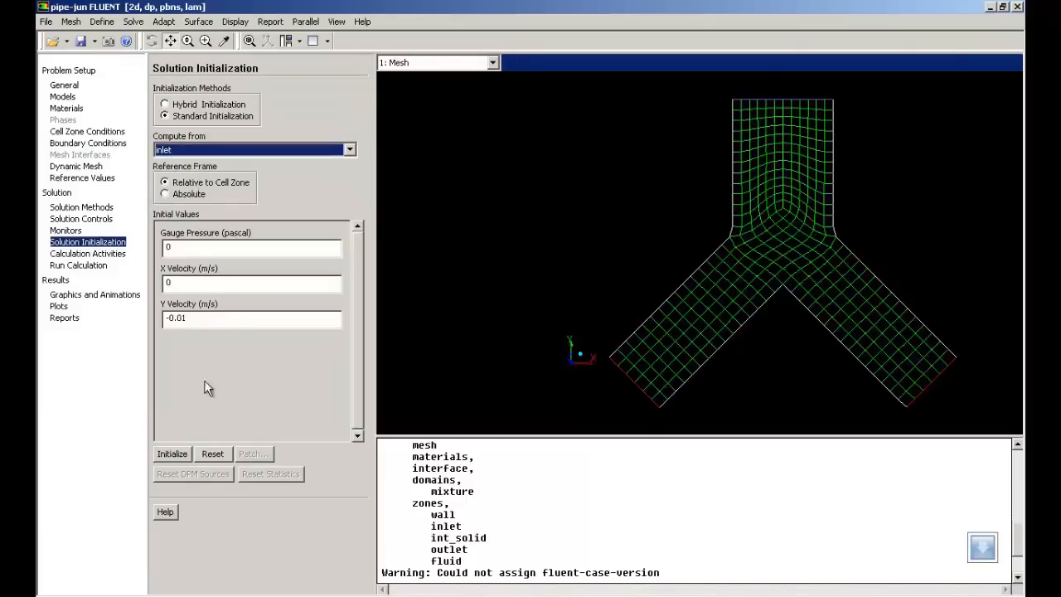
mouse_move(182, 444)
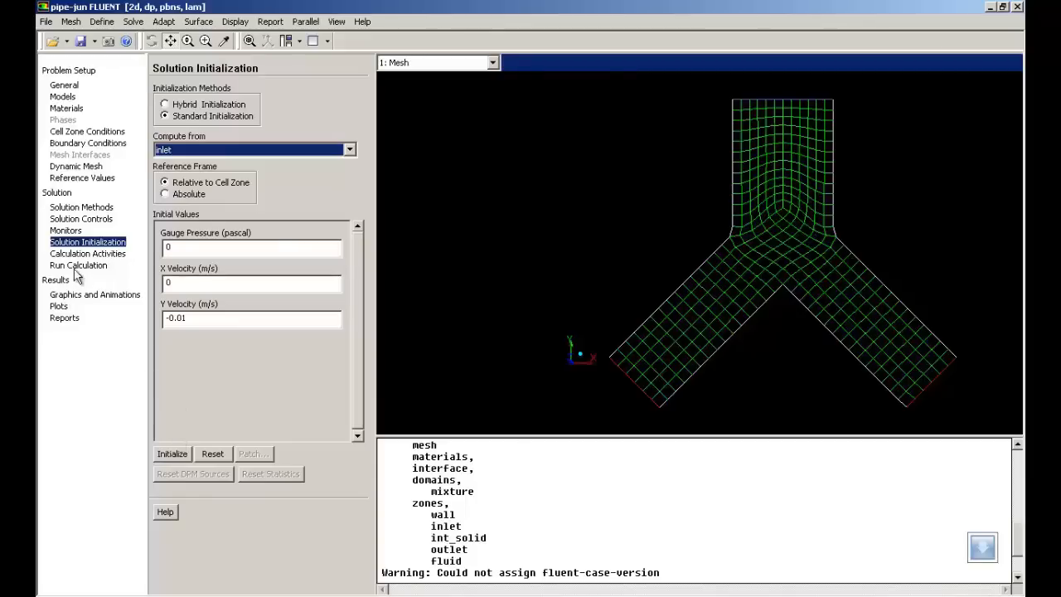
Step: Visit Run Calculation and read the saved solution data file
click(78, 266)
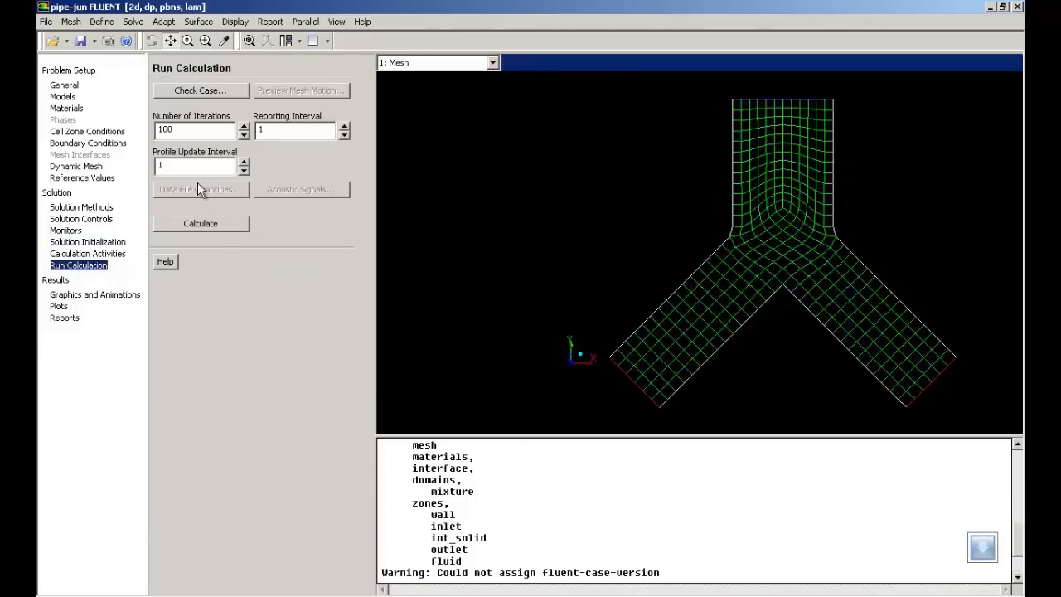
mouse_move(47, 22)
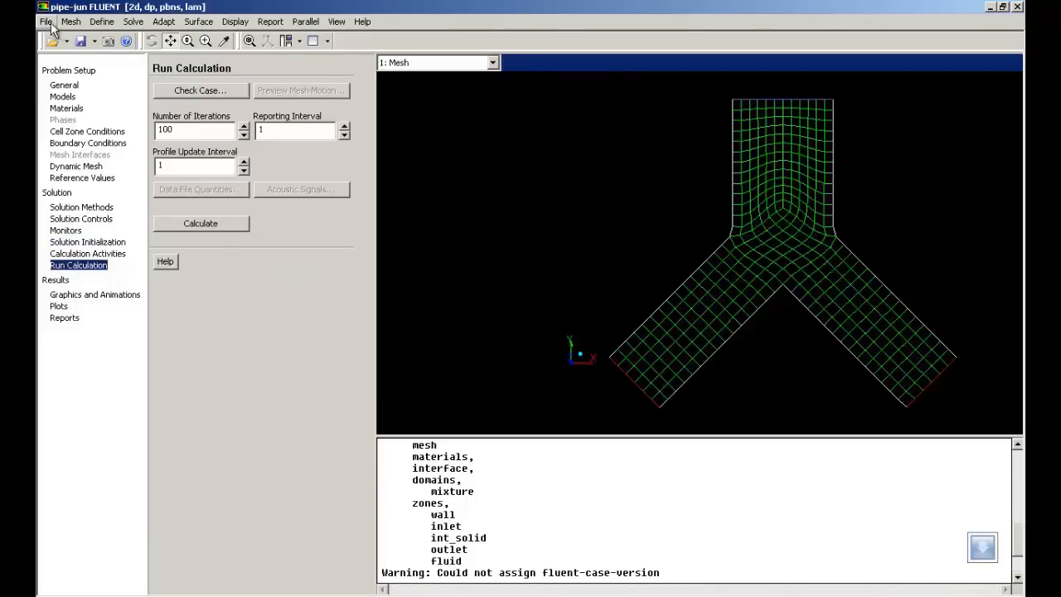
click(46, 20)
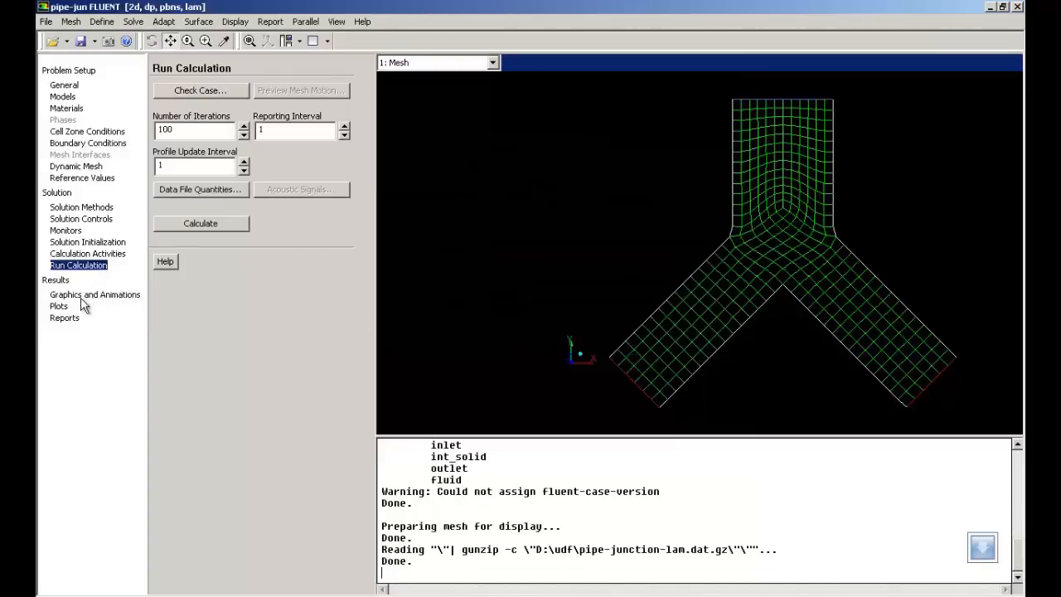
Step: Display velocity vectors on the inlet and zoom in to show the parabolic profile
click(94, 295)
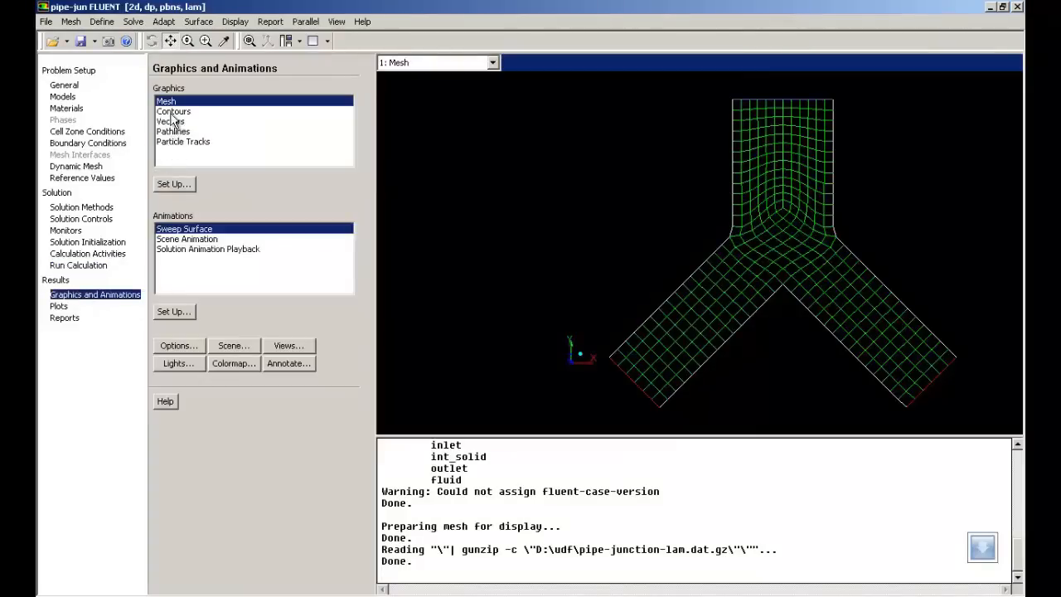
click(169, 121)
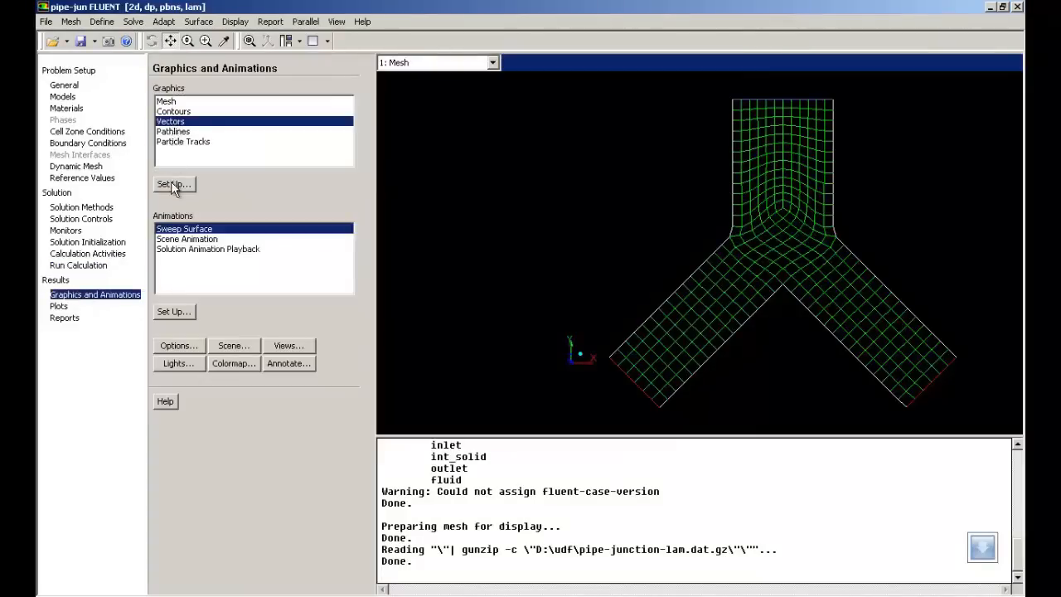
click(172, 184)
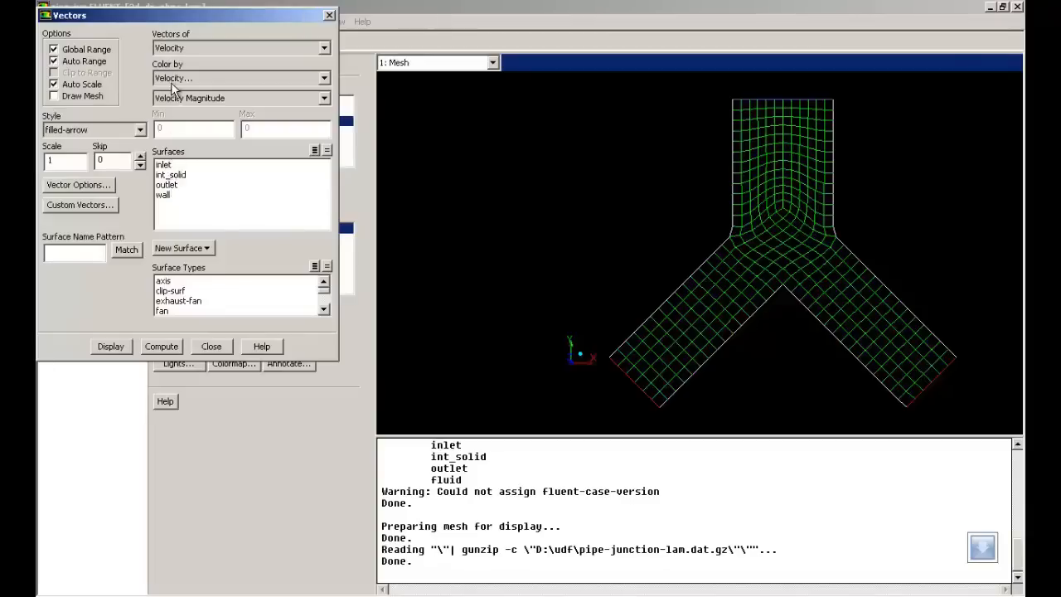
click(162, 164)
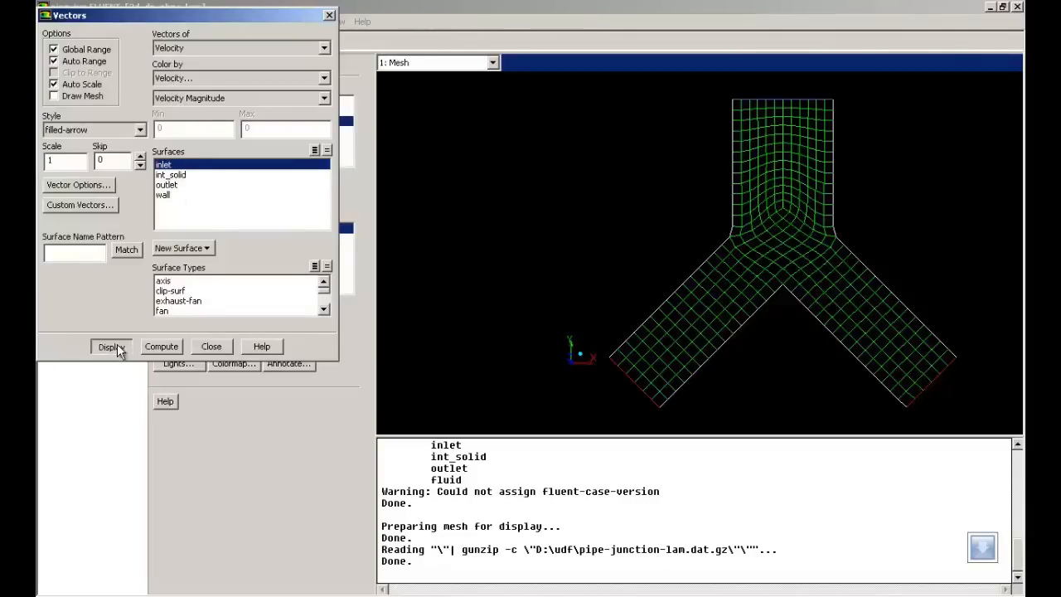
click(109, 347)
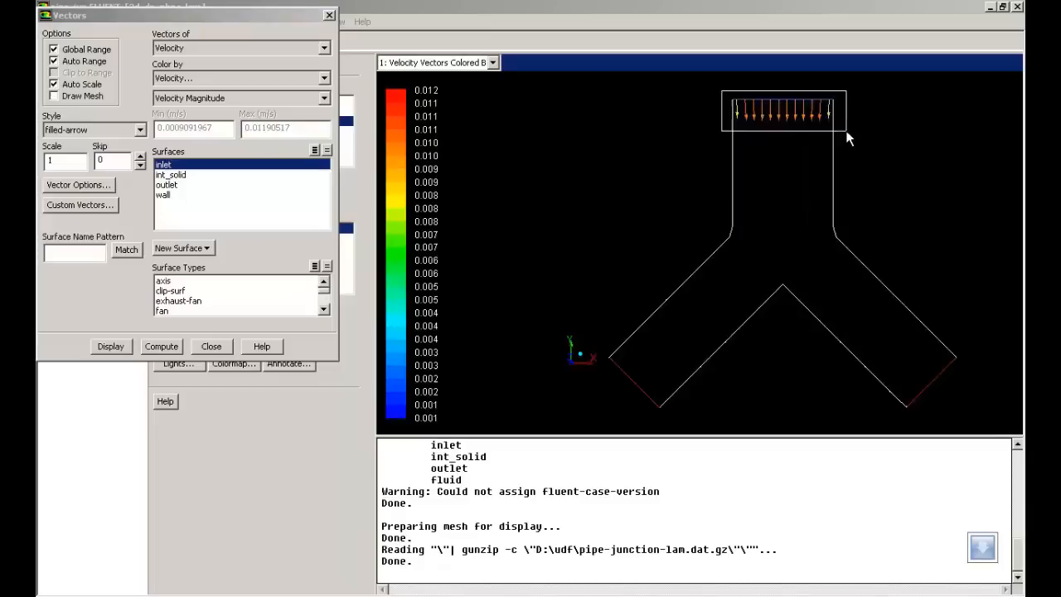
click(109, 347)
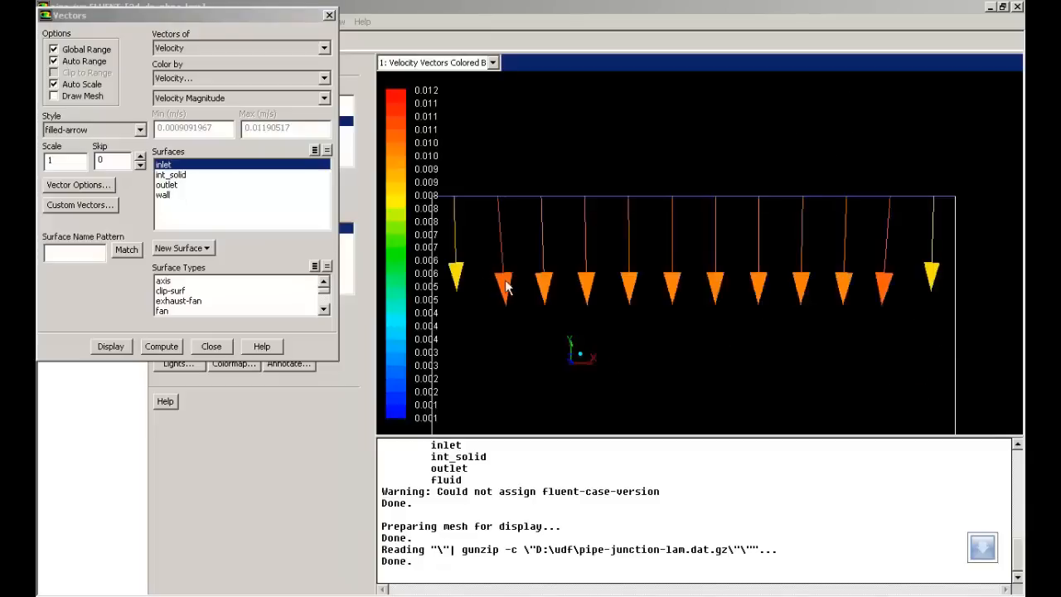
mouse_move(590, 301)
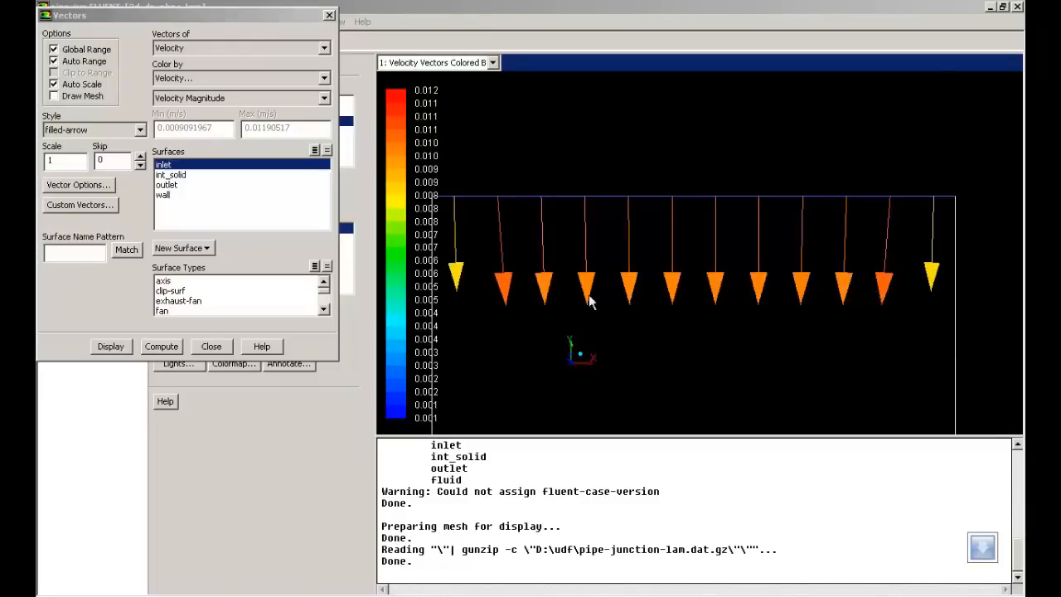
Step: Display filled contours of velocity magnitude over the whole Y-junction
click(211, 346)
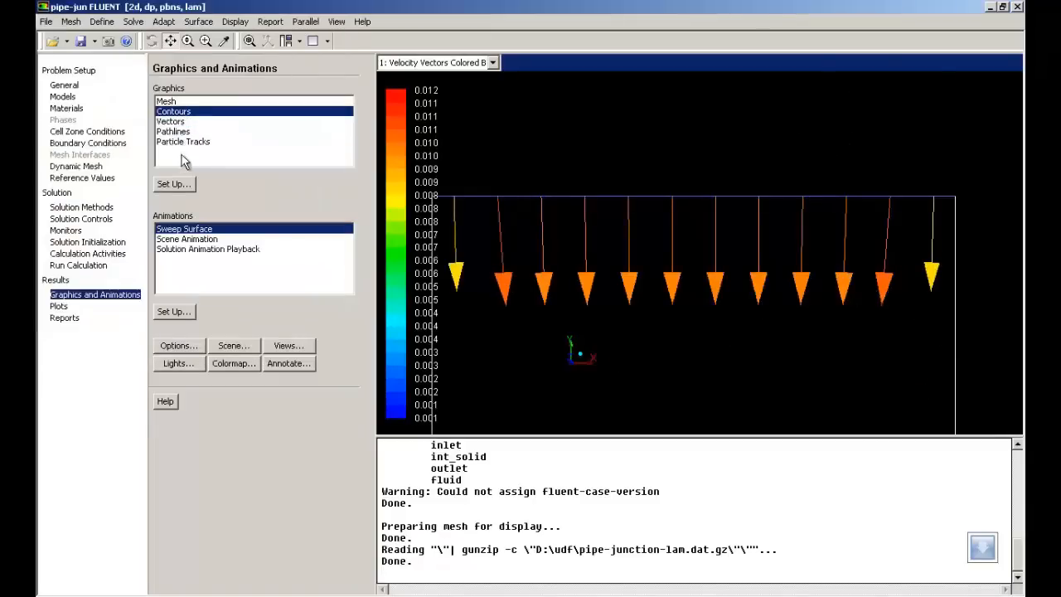
click(172, 182)
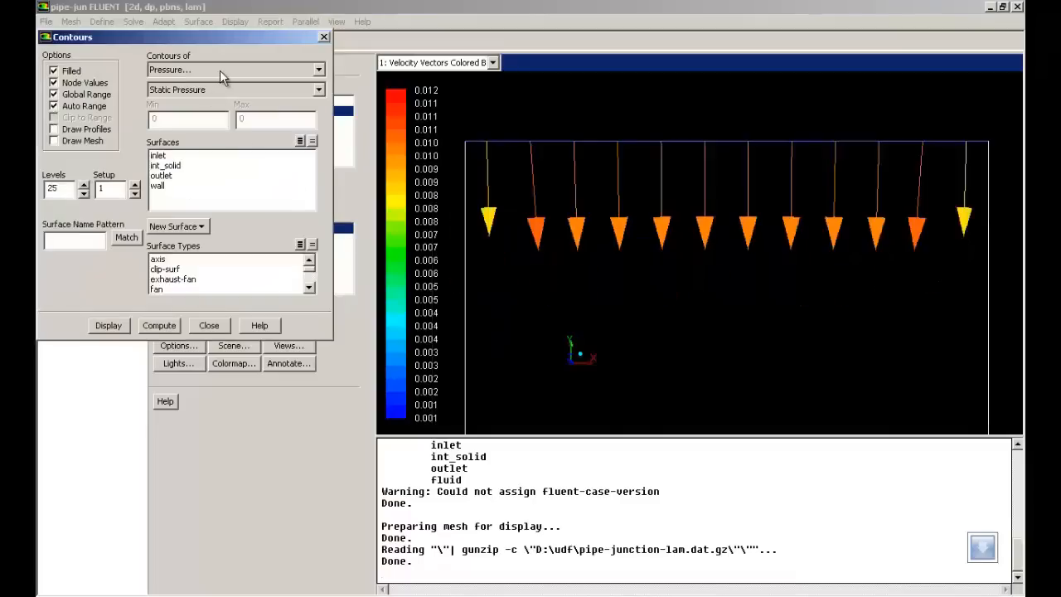
click(318, 70)
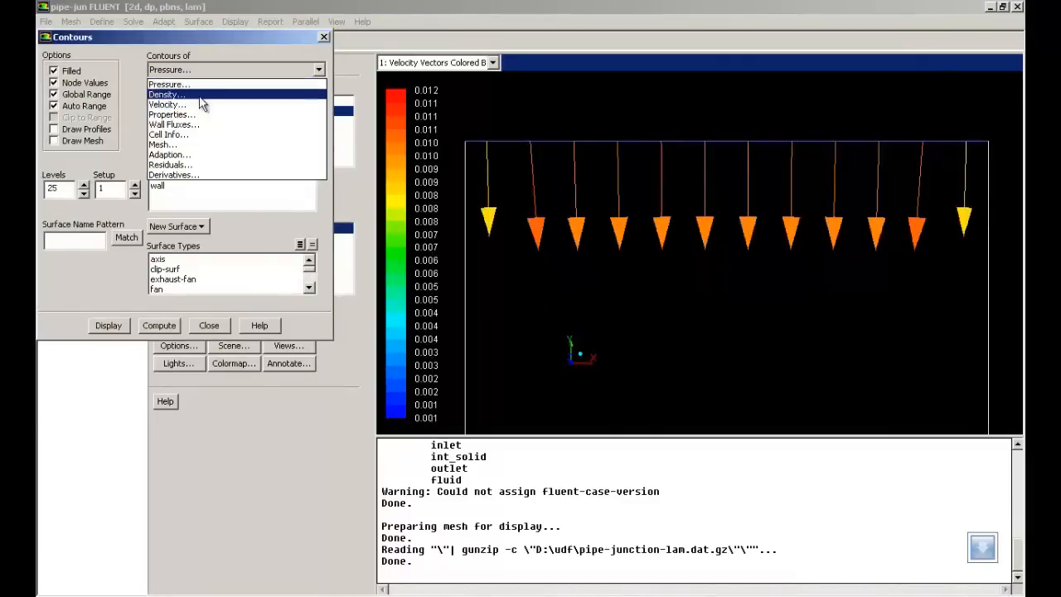
click(166, 103)
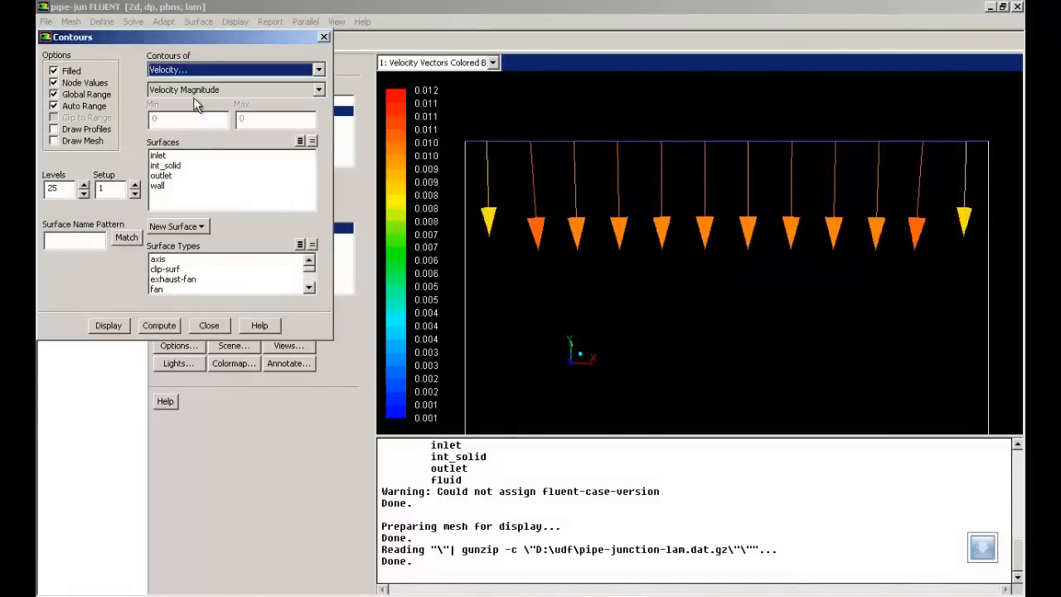
click(108, 324)
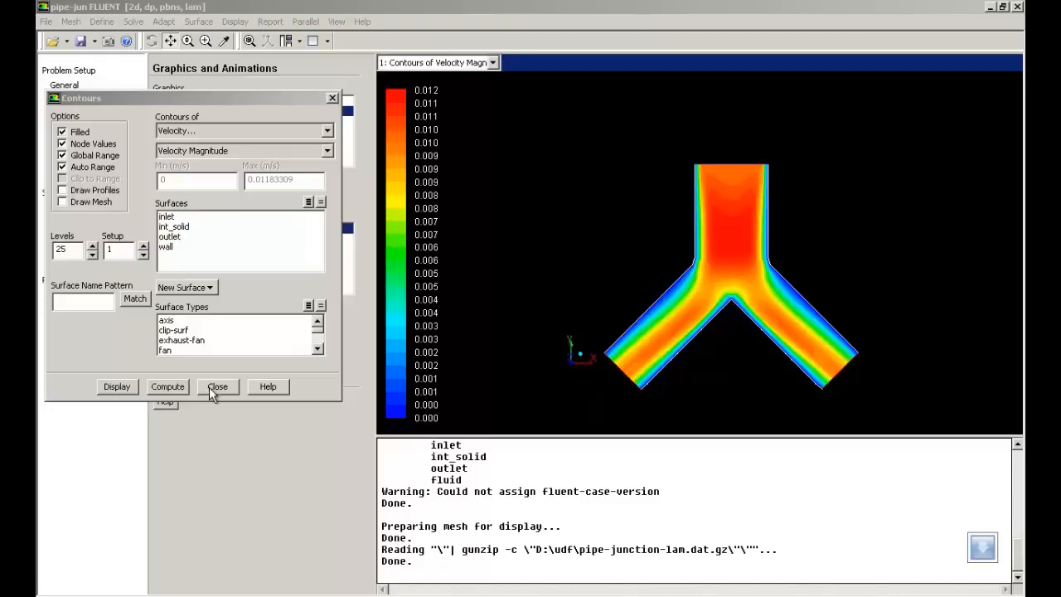
click(219, 386)
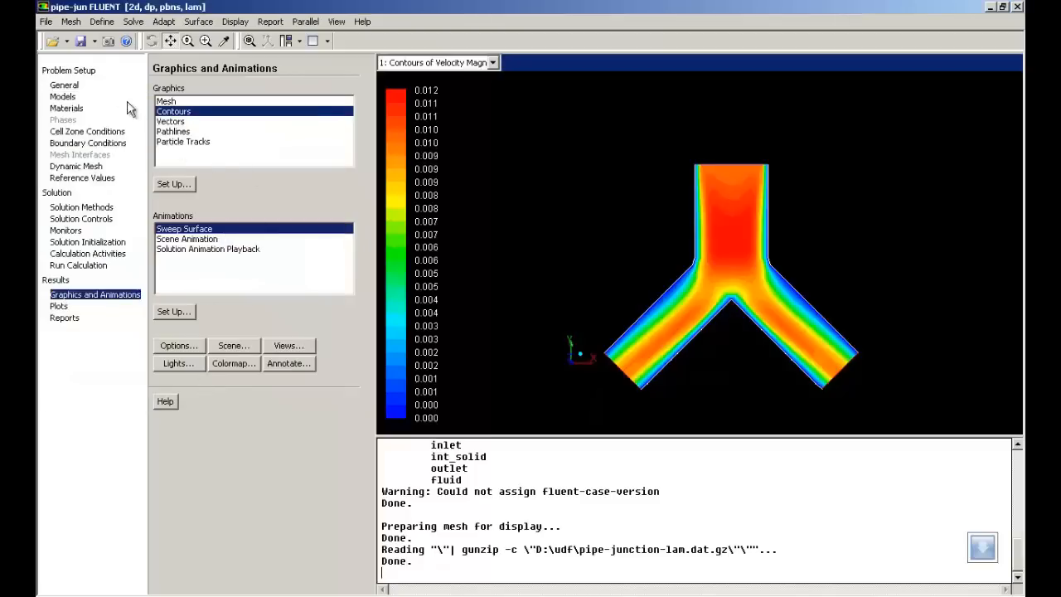
mouse_move(204, 522)
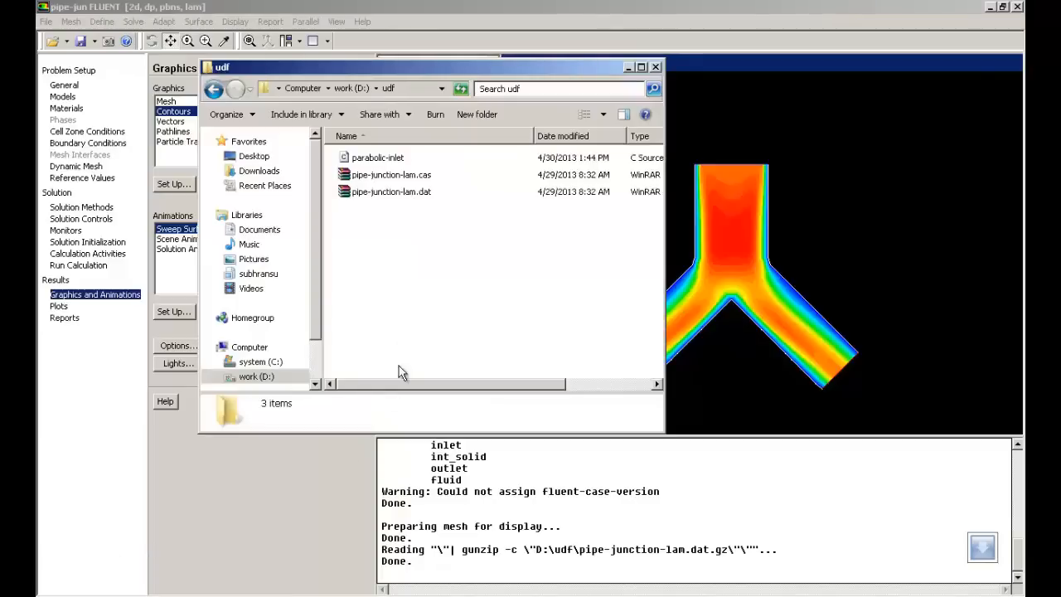
mouse_move(414, 166)
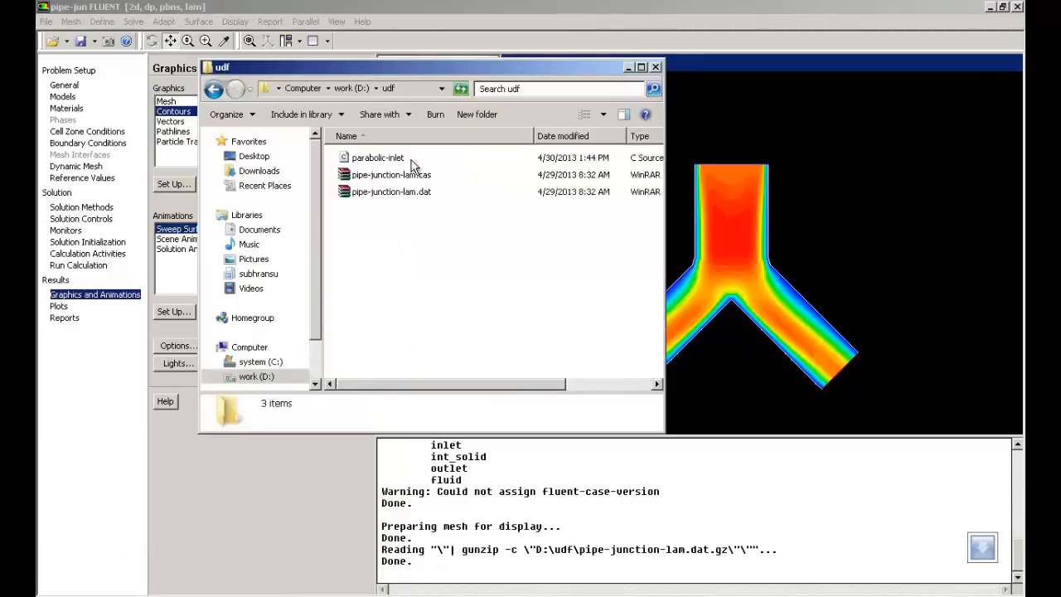
mouse_move(378, 158)
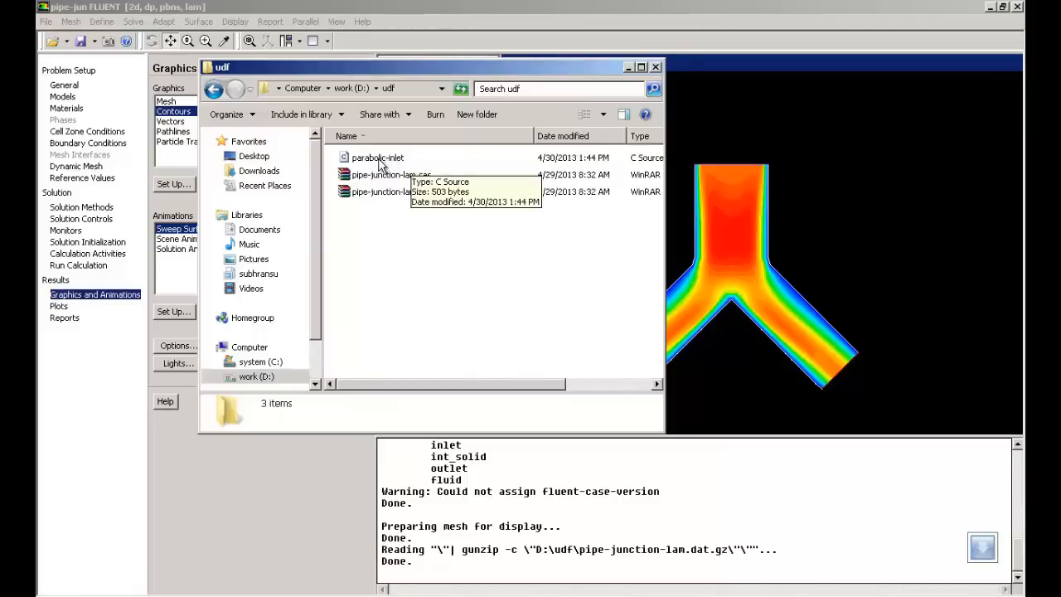
Step: Bring up the context menu for the parabolic-inlet C source file in D:\udf
right_click(378, 157)
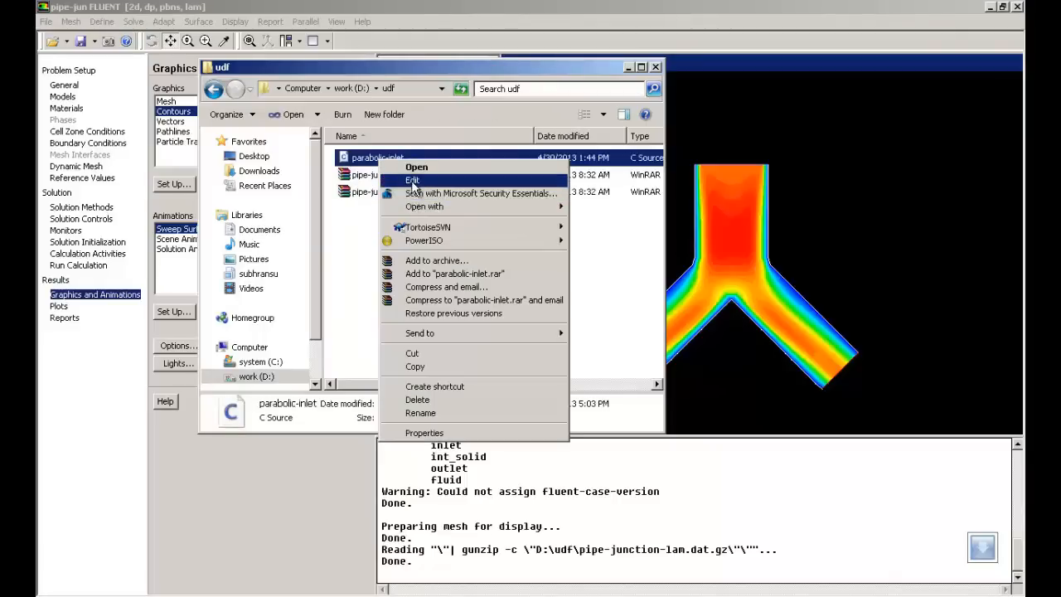
click(411, 179)
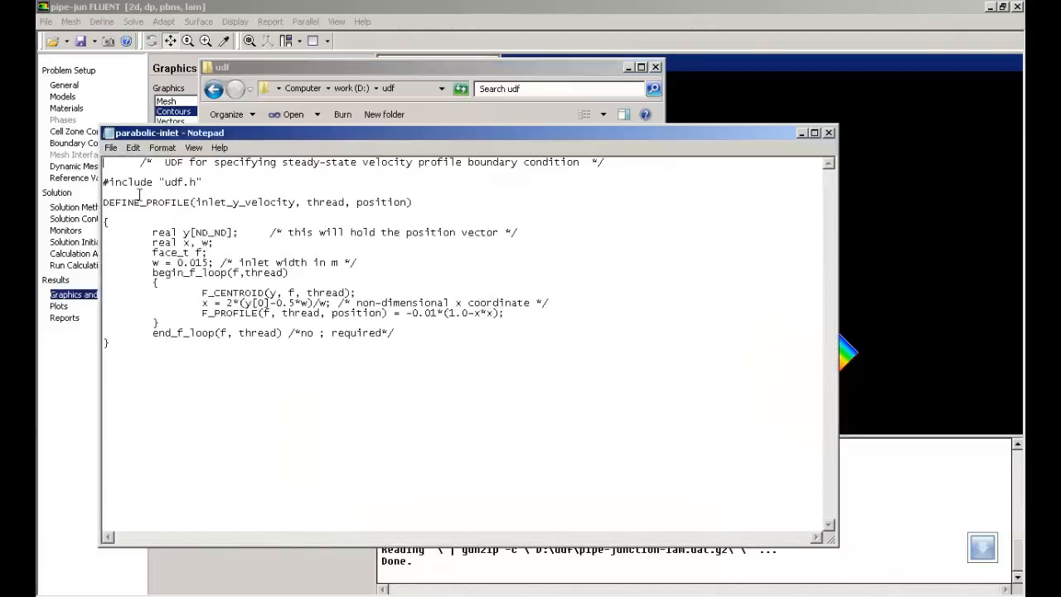
mouse_move(275, 174)
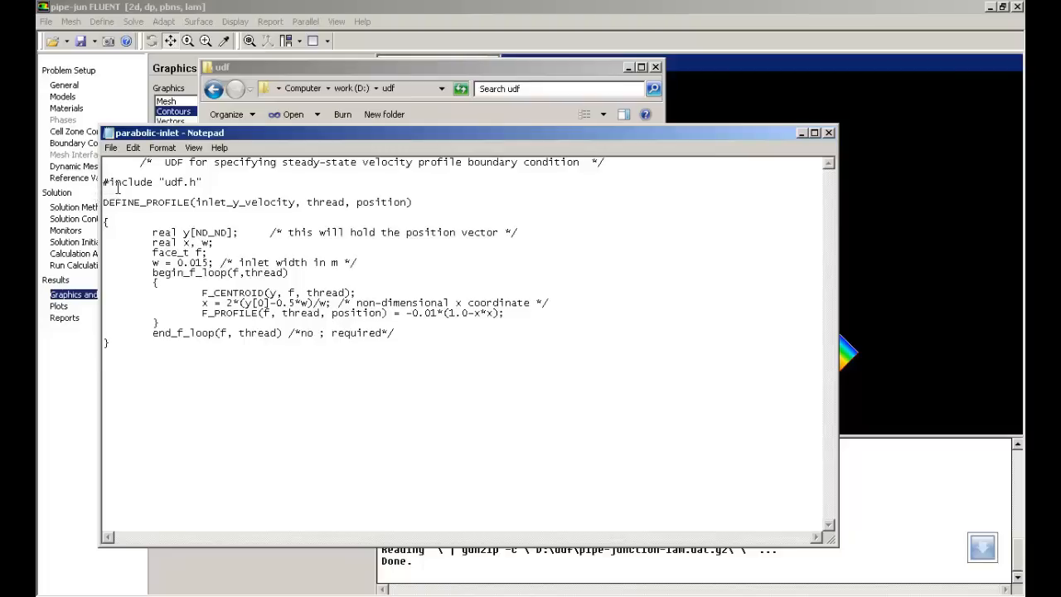
mouse_move(216, 193)
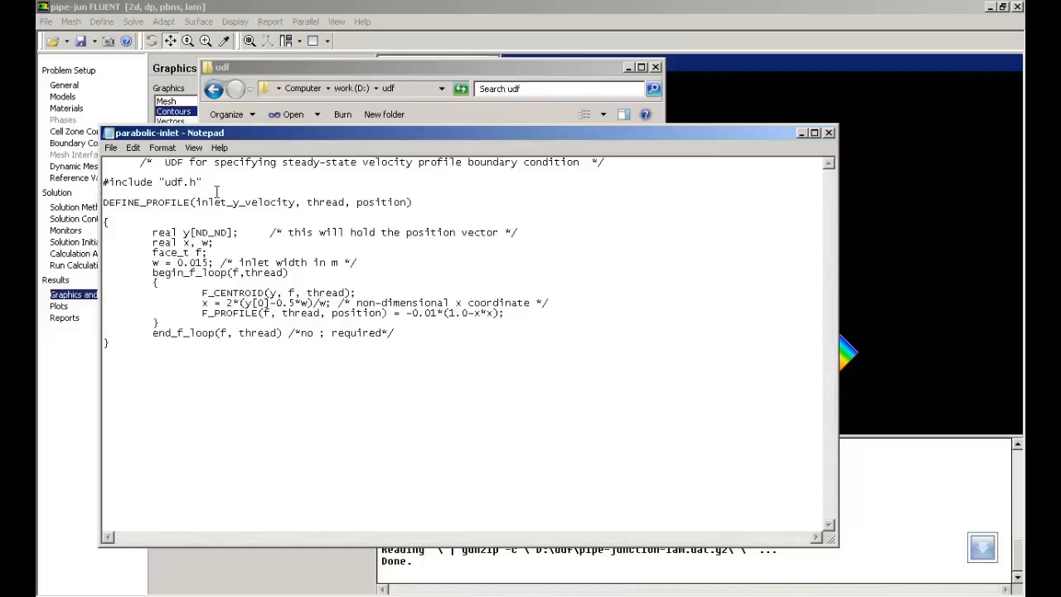
mouse_move(142, 211)
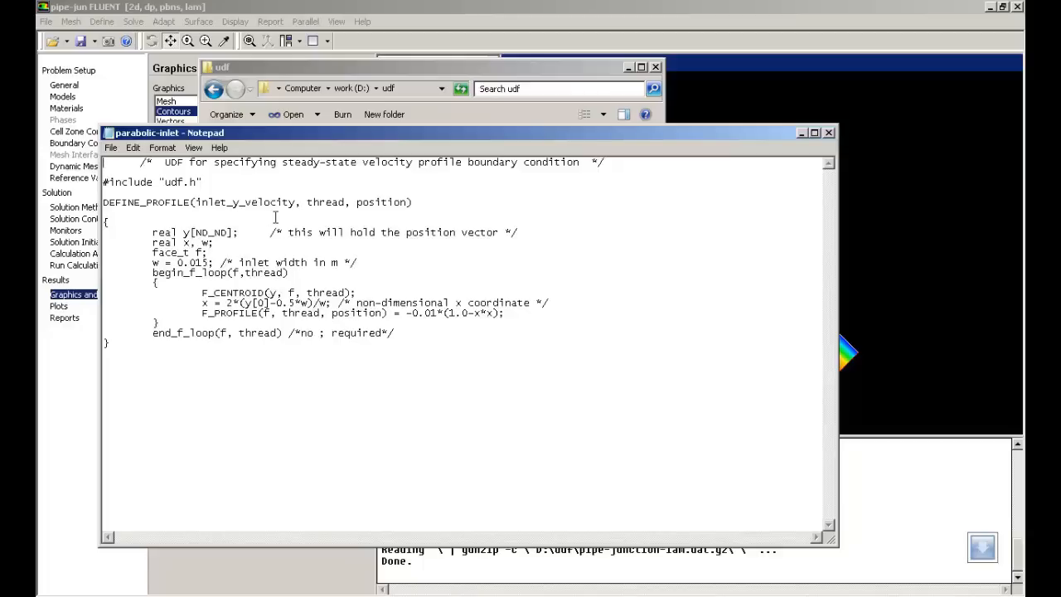
mouse_move(407, 217)
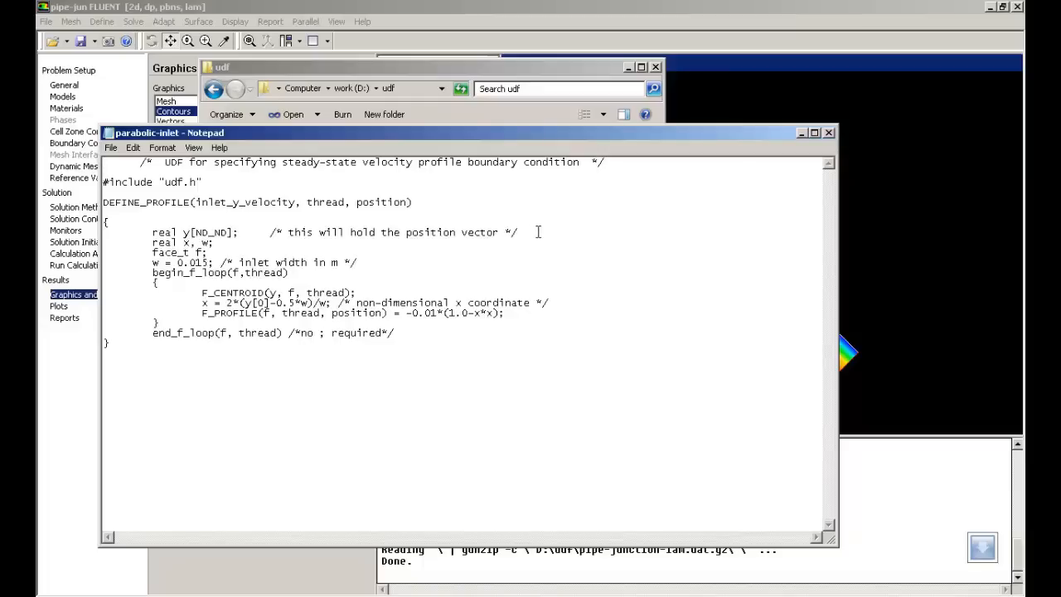
mouse_move(465, 238)
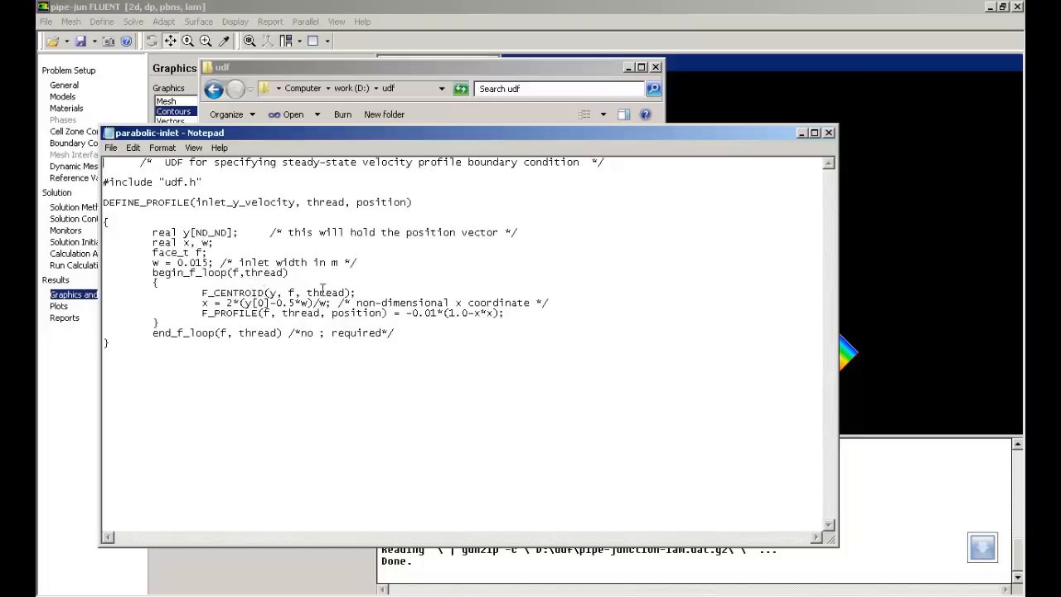
mouse_move(396, 287)
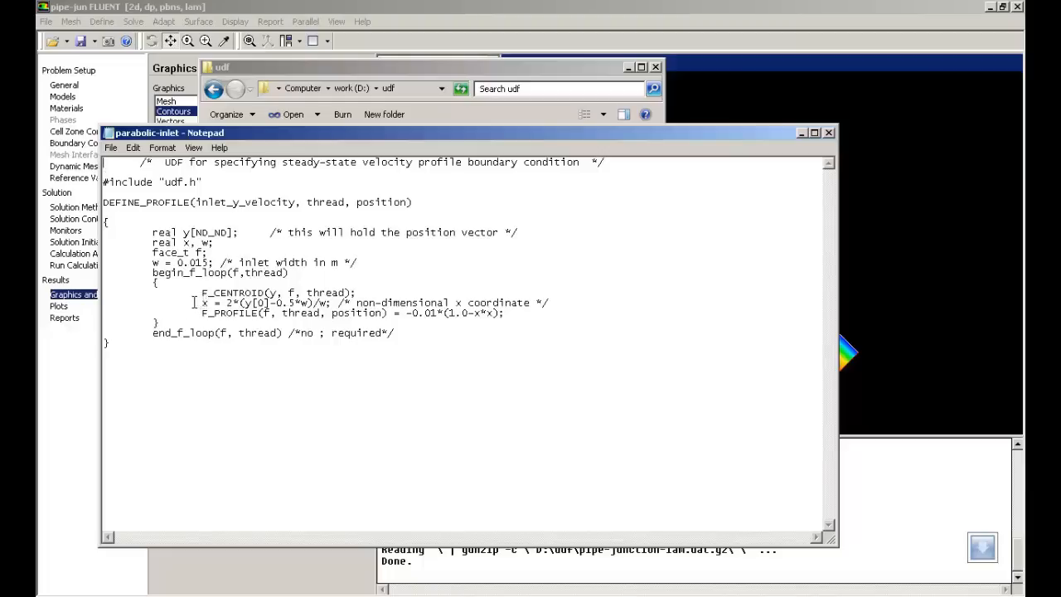
drag(200, 302, 506, 311)
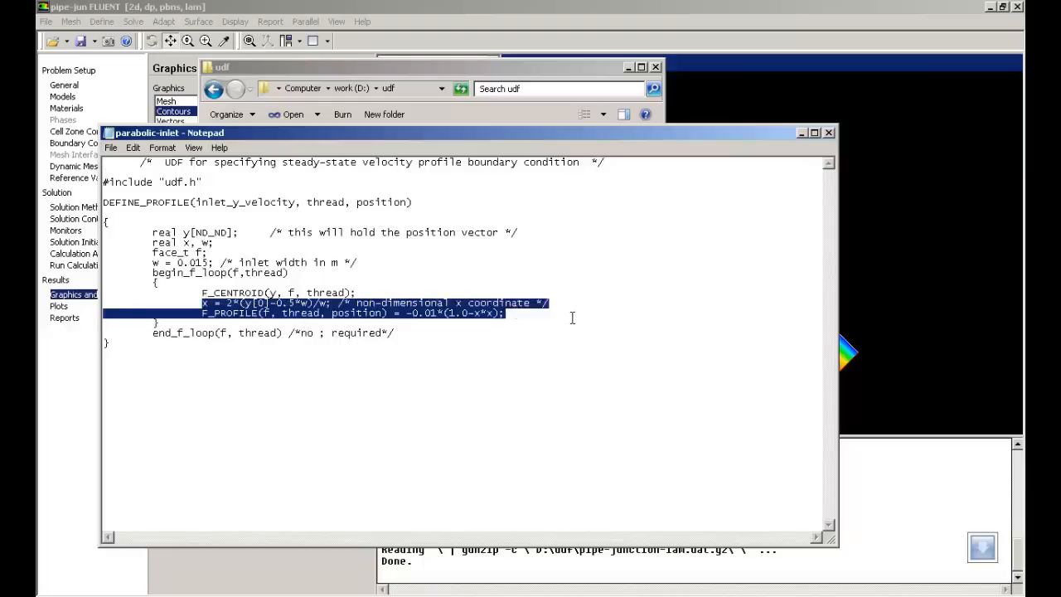
click(341, 324)
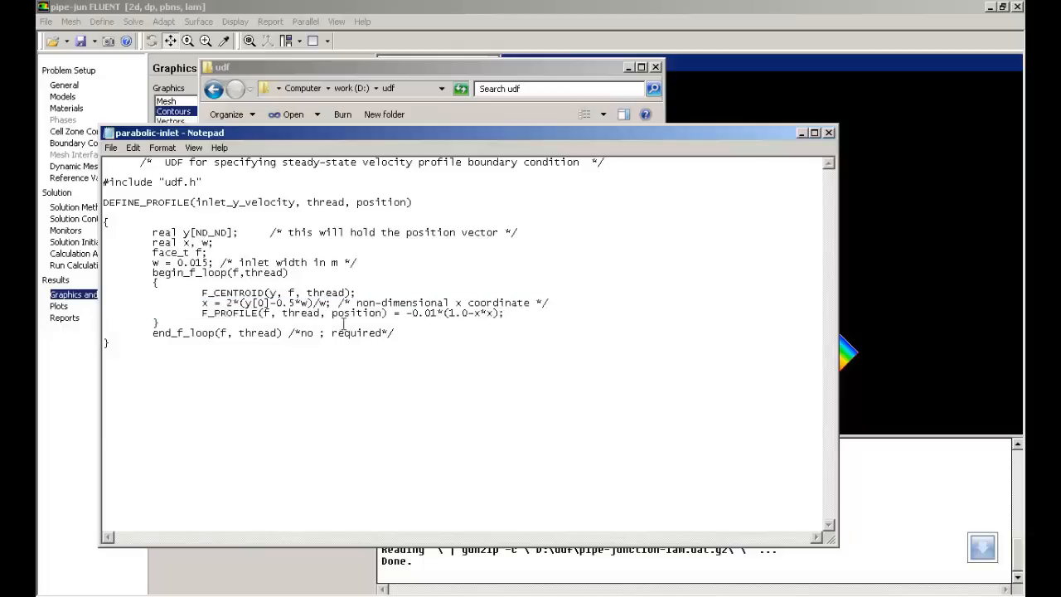
mouse_move(418, 340)
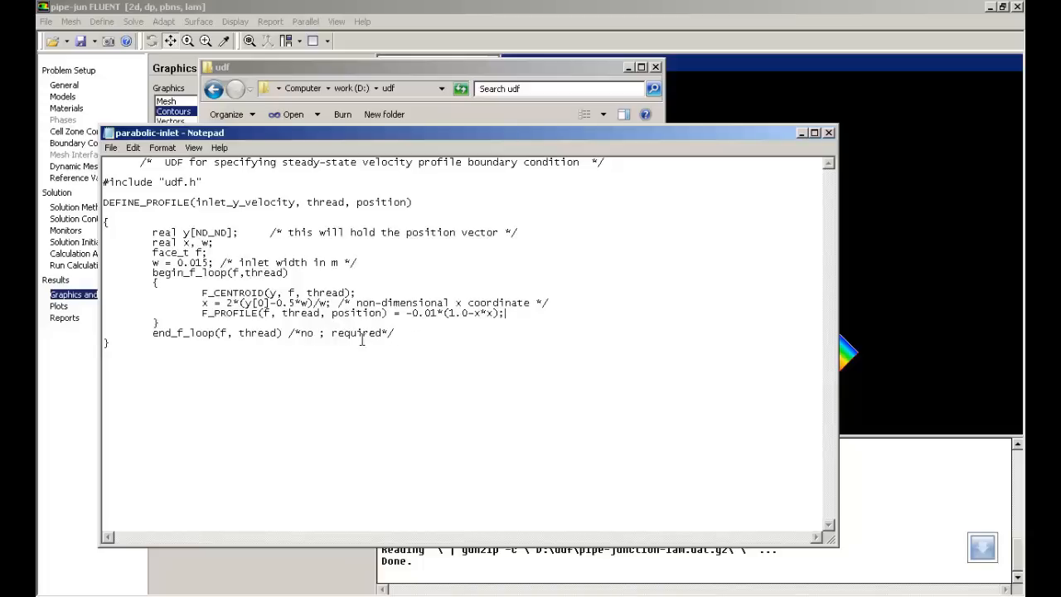
mouse_move(296, 346)
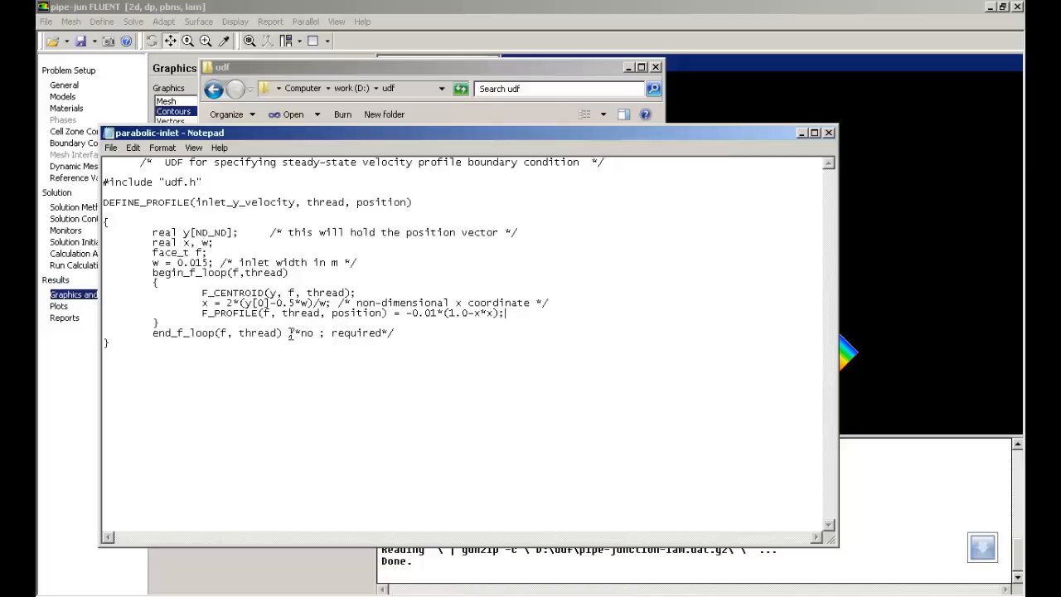
mouse_move(760, 152)
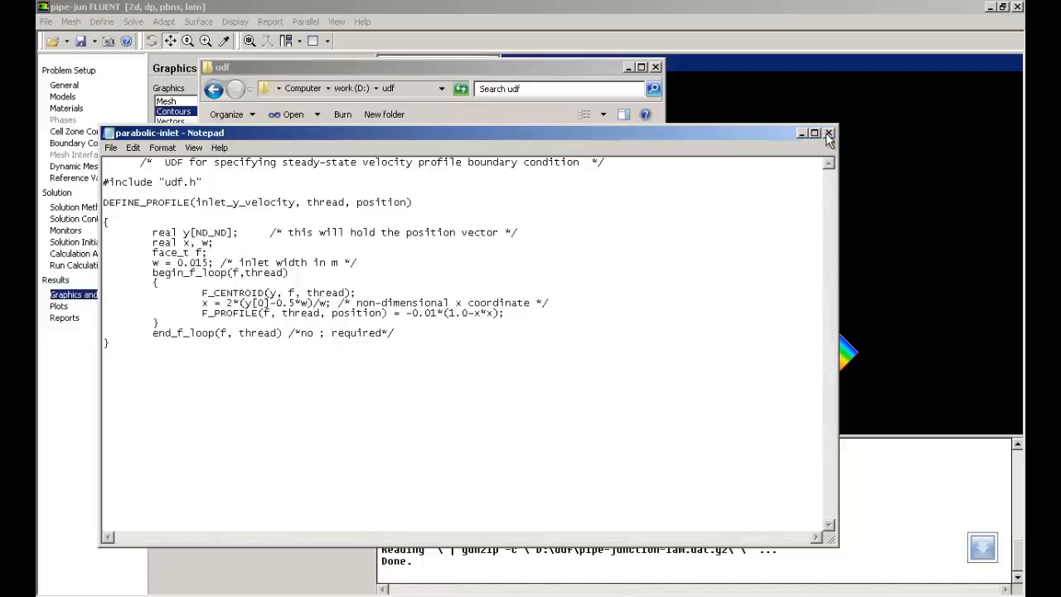
mouse_move(829, 132)
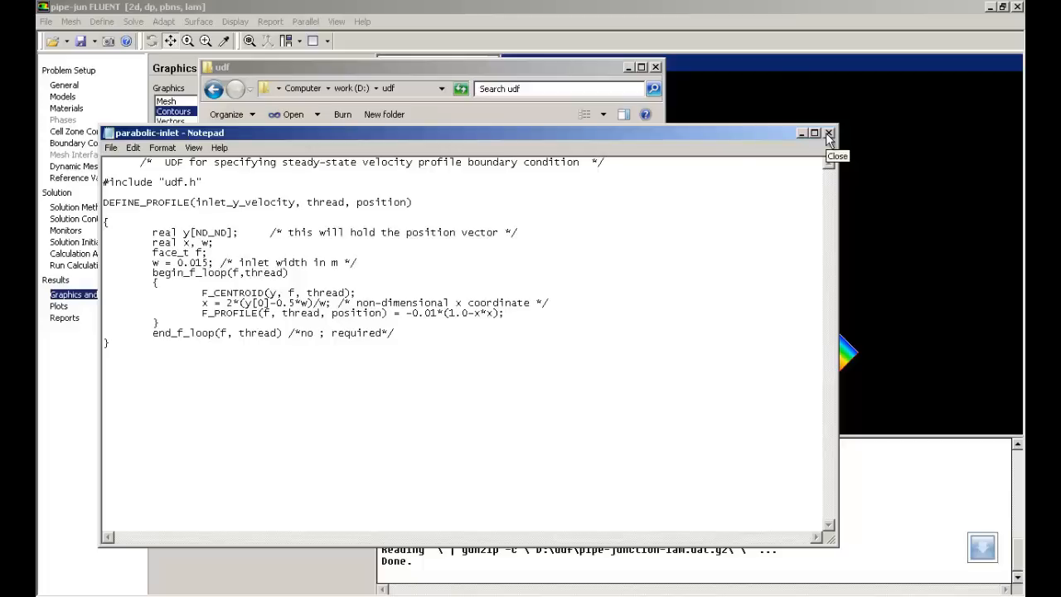
Step: Close Notepad and Explorer, then reach the Interpreted UDFs settings via Define > User-Defined
click(829, 133)
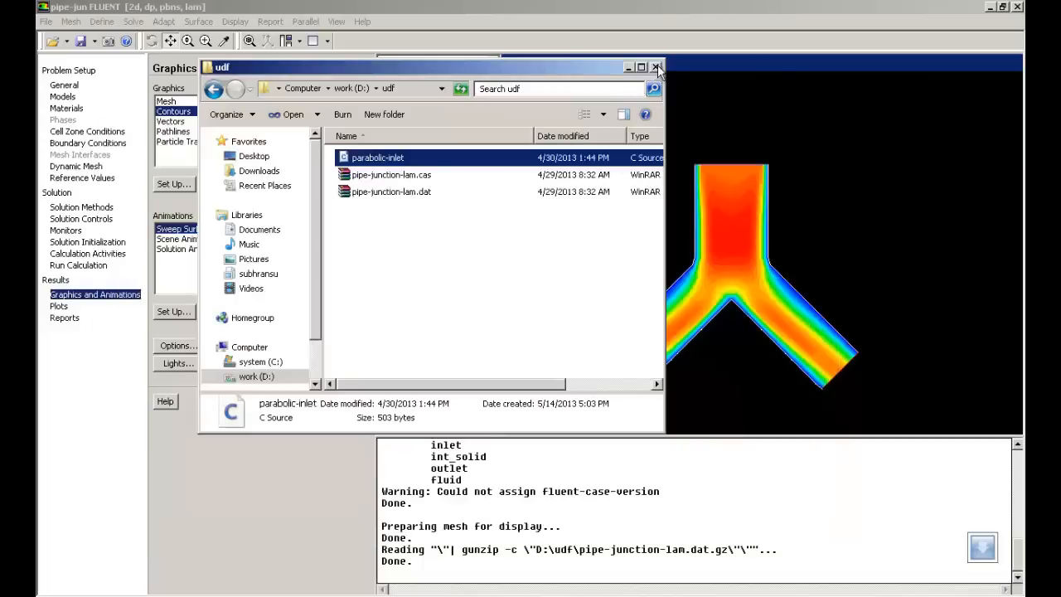
click(656, 67)
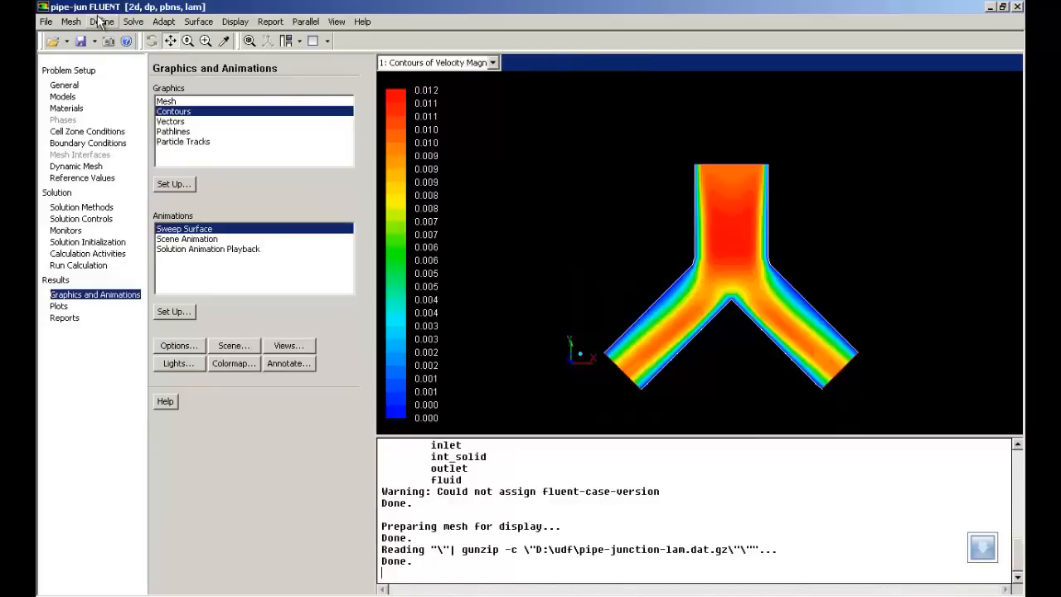
click(103, 20)
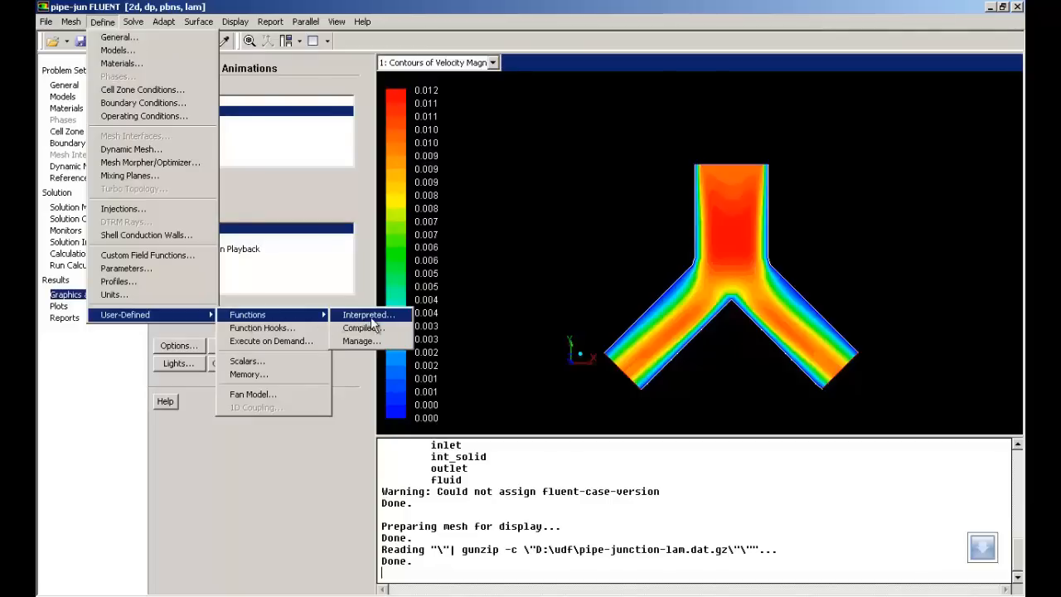
click(365, 315)
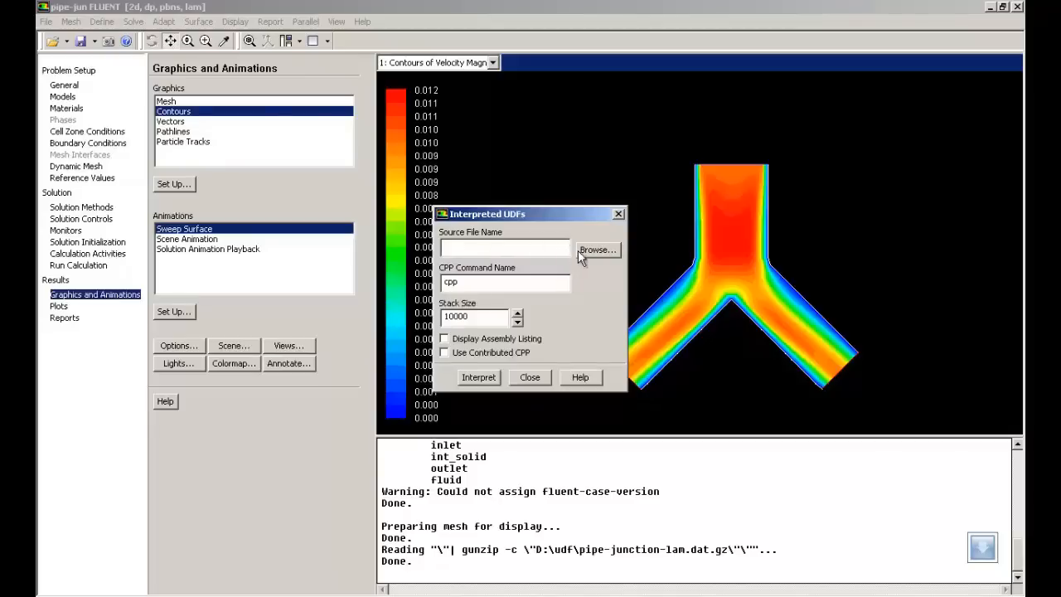
mouse_move(593, 255)
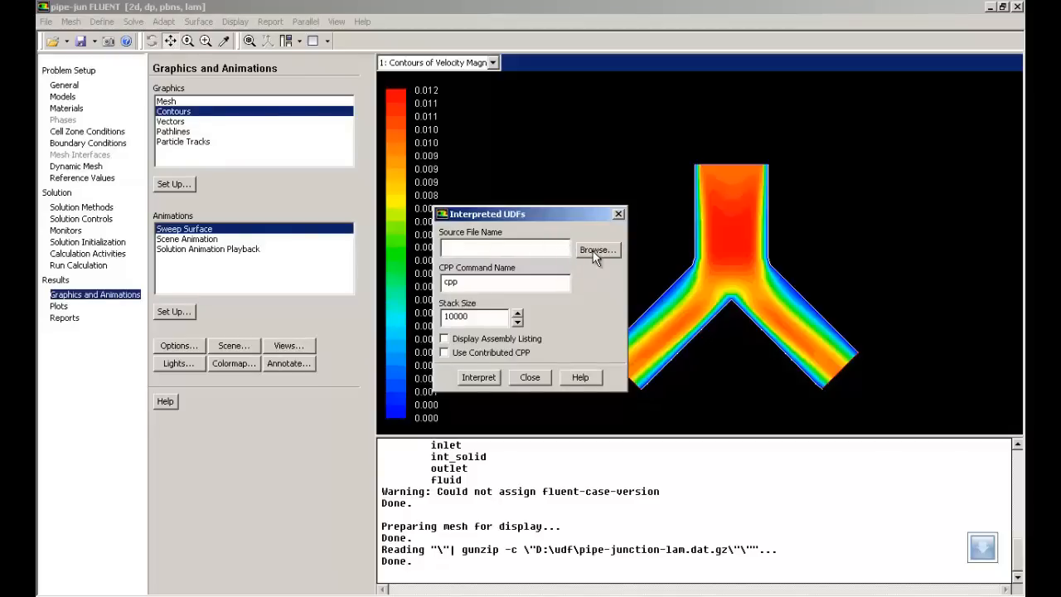
Step: Select parabolic-inlet.c as the source file and interpret the UDF
click(597, 249)
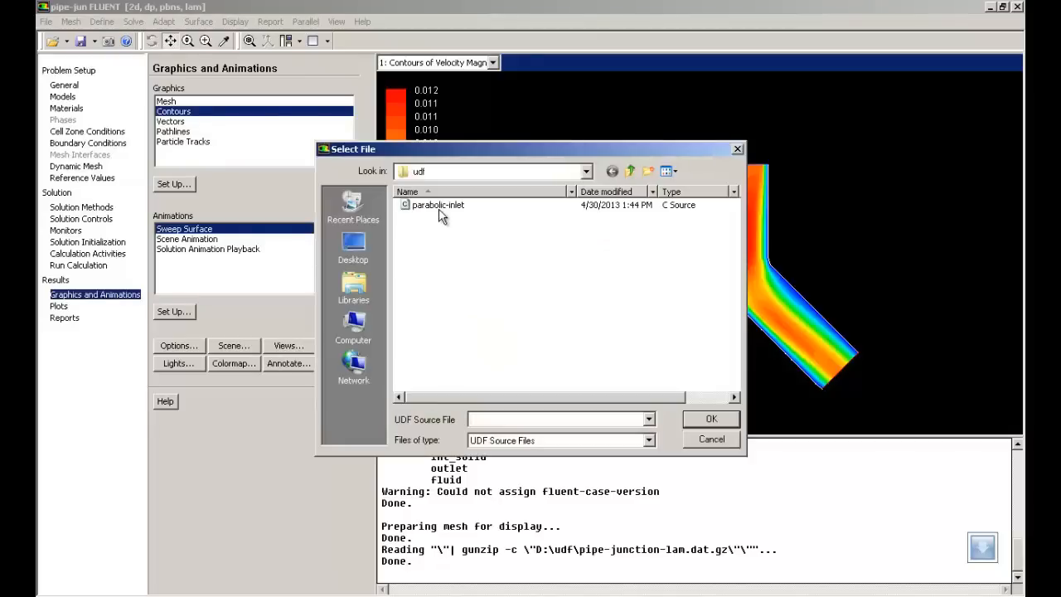
click(437, 206)
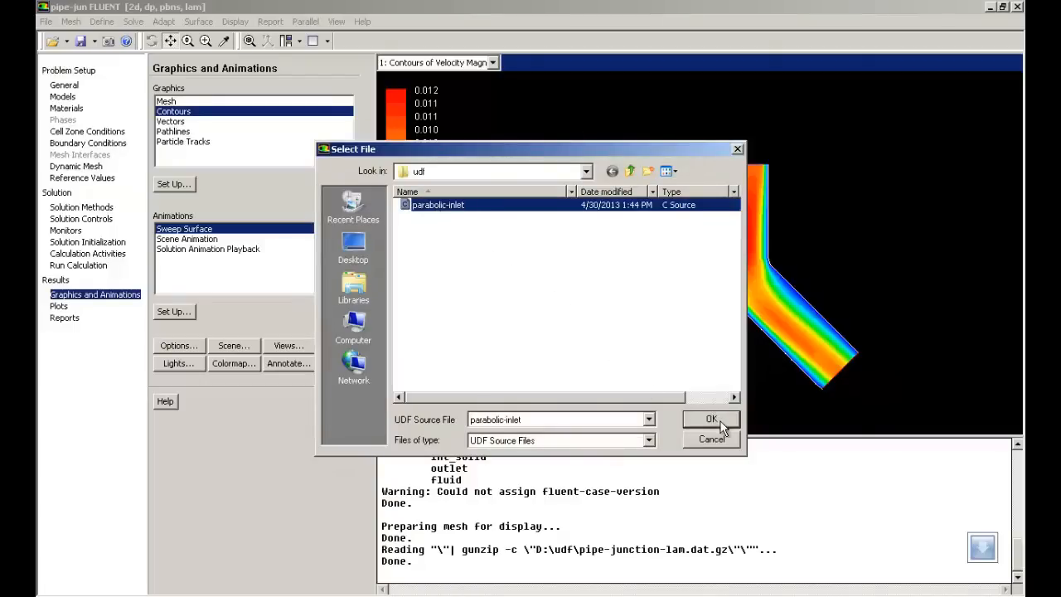
click(709, 418)
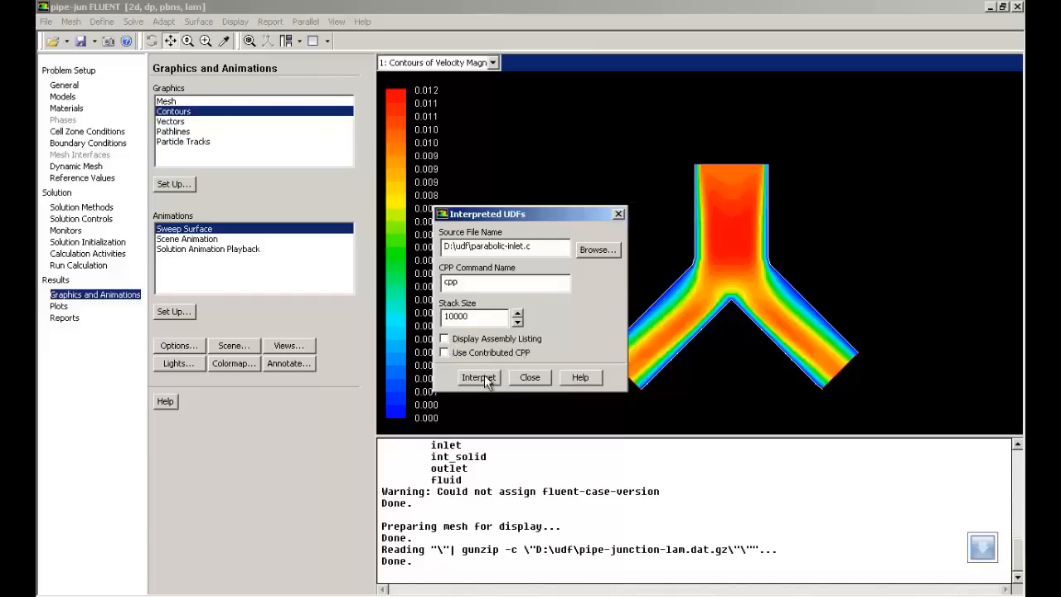
click(478, 377)
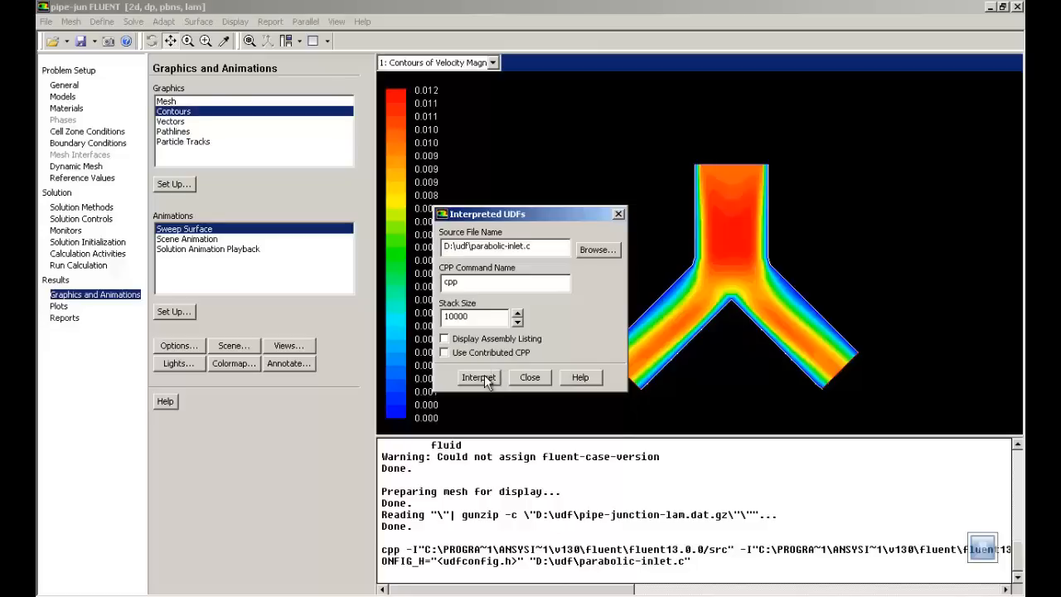
mouse_move(530, 378)
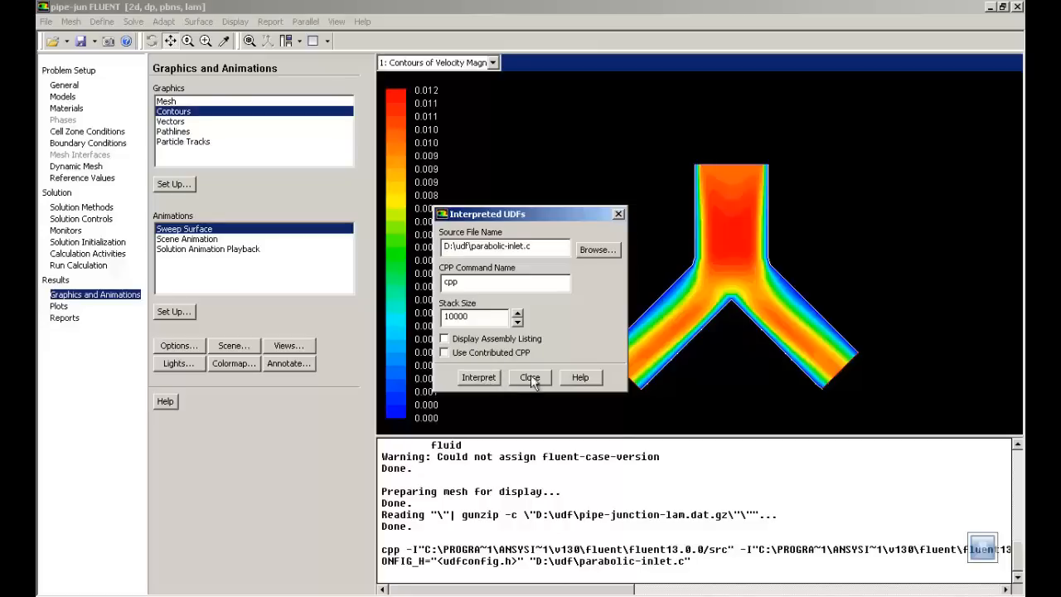
click(531, 378)
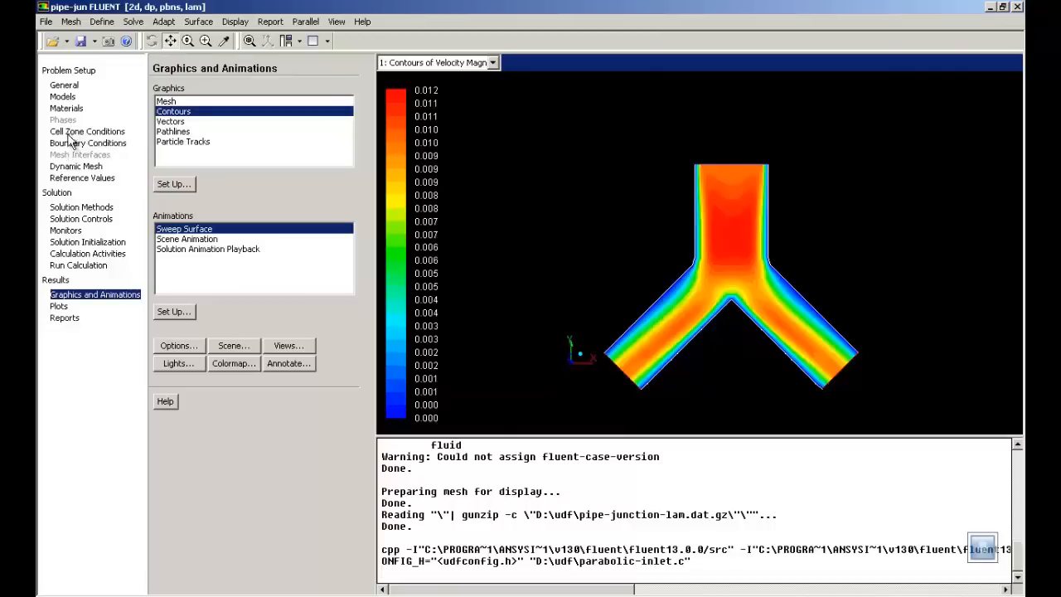
Step: Set the inlet's Y-velocity to udf inlet_y_velocity with X-velocity 0
click(88, 143)
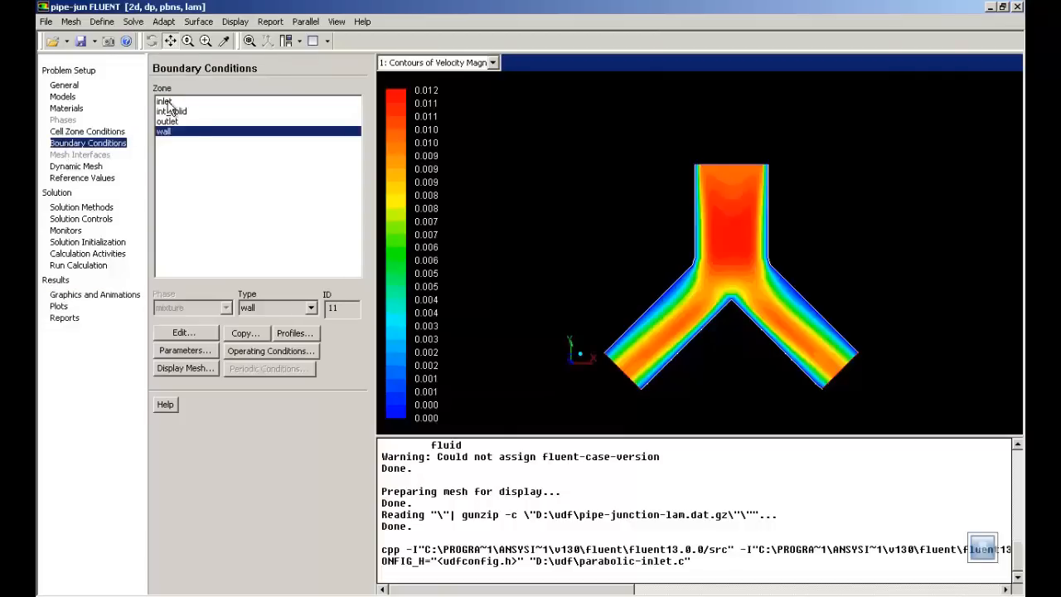
click(164, 101)
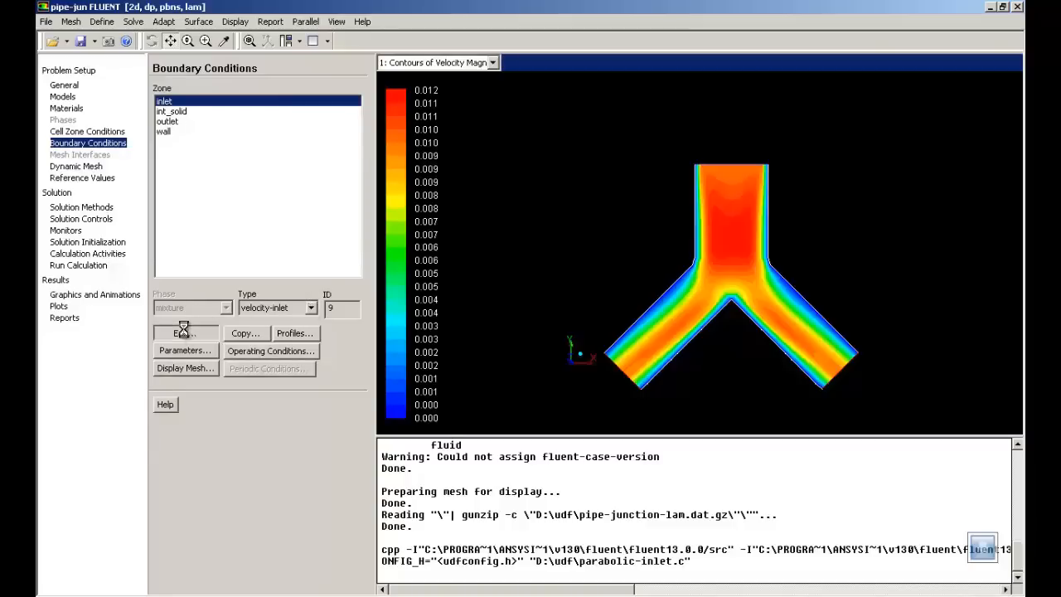
click(183, 332)
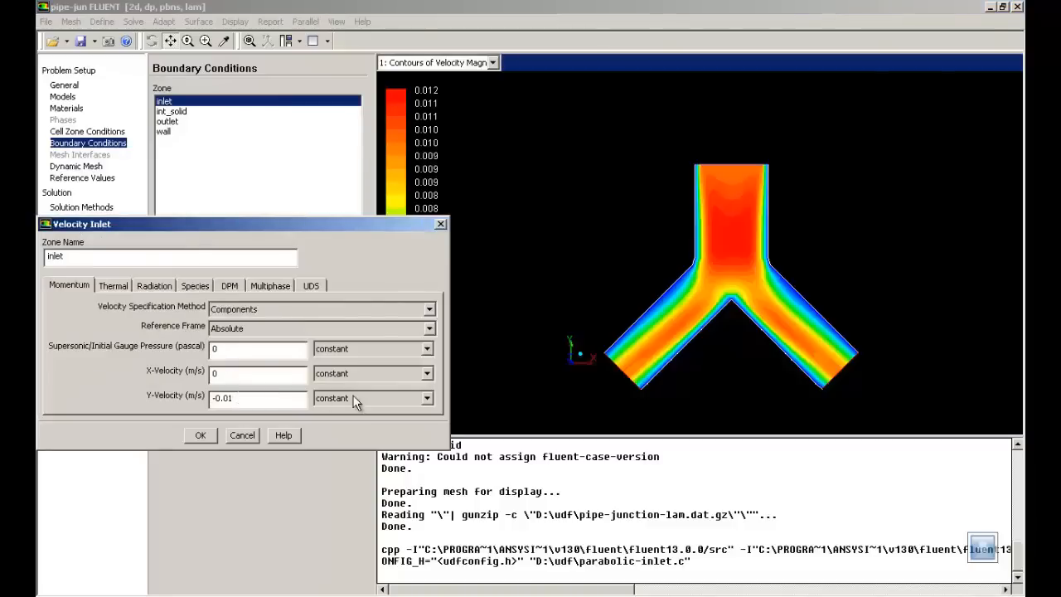
click(427, 398)
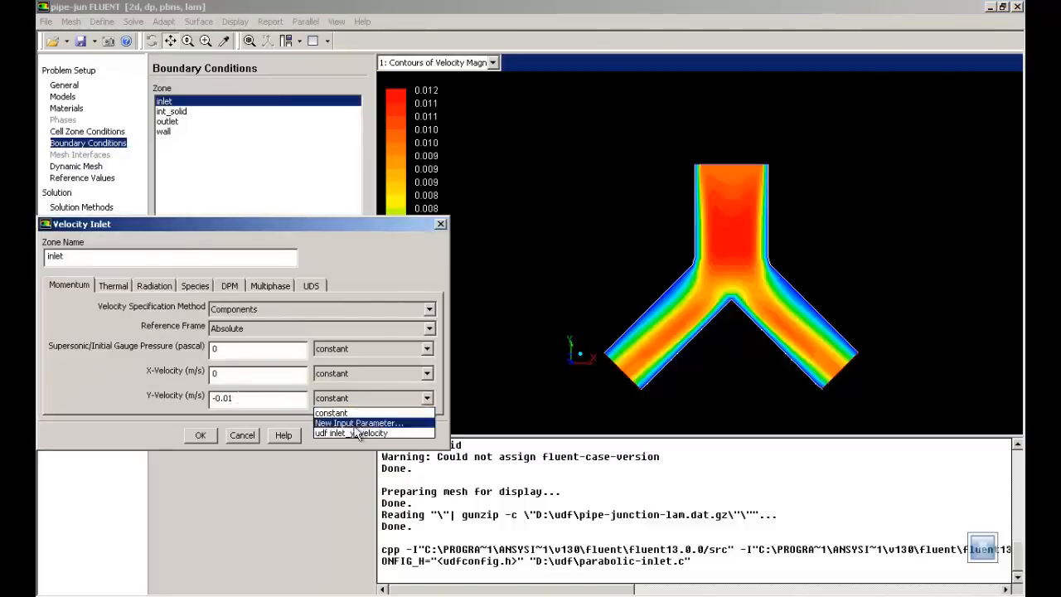
click(349, 433)
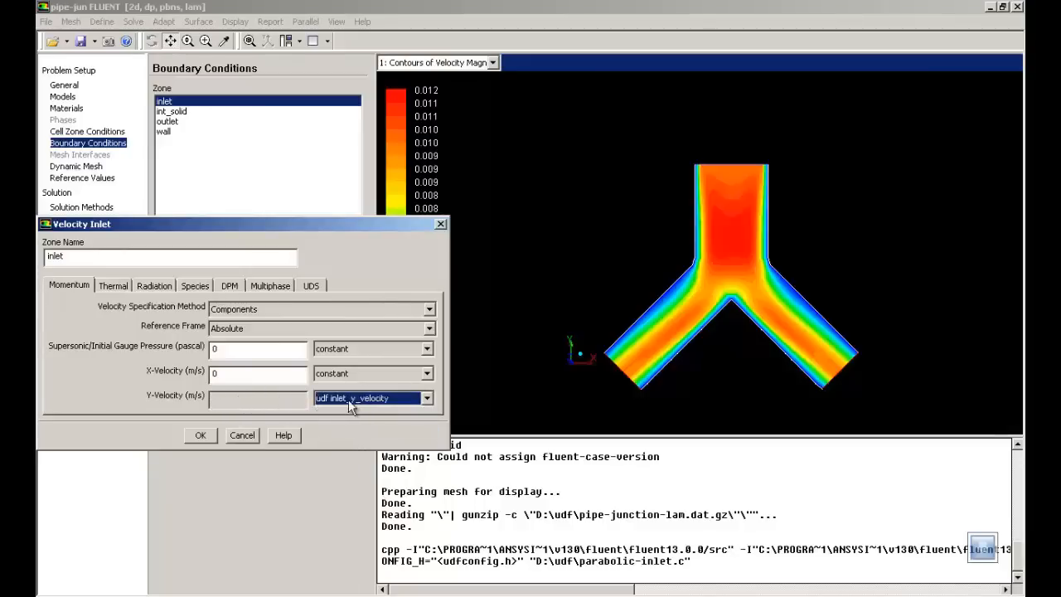
mouse_move(163, 394)
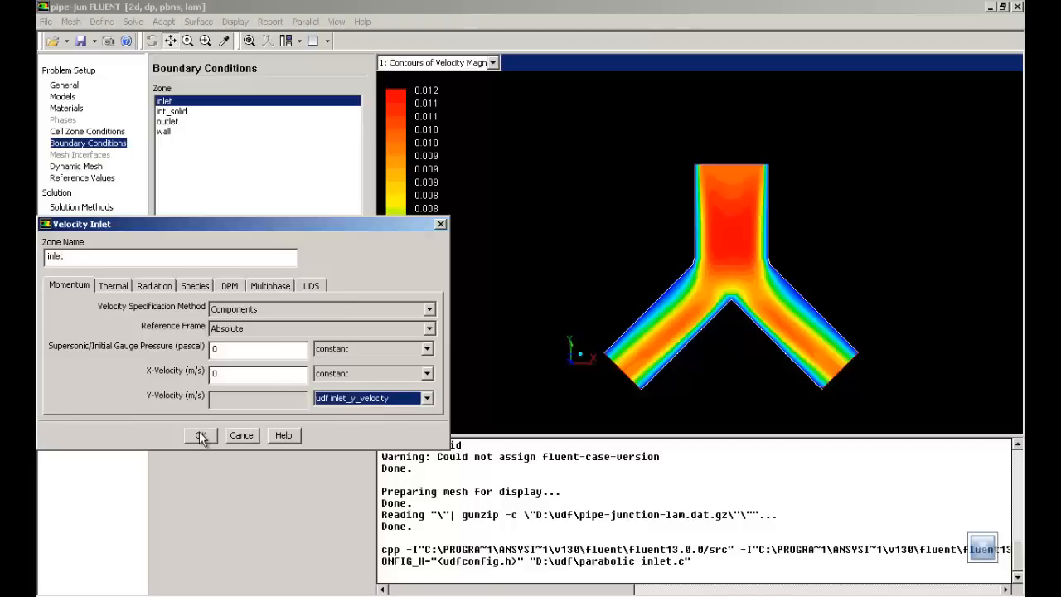
click(199, 434)
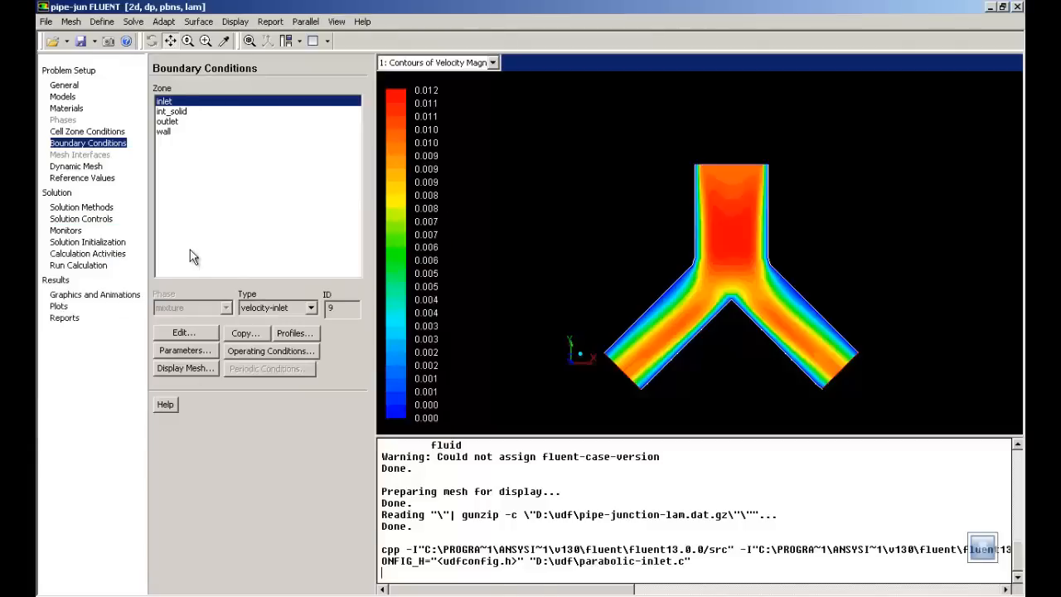
mouse_move(113, 248)
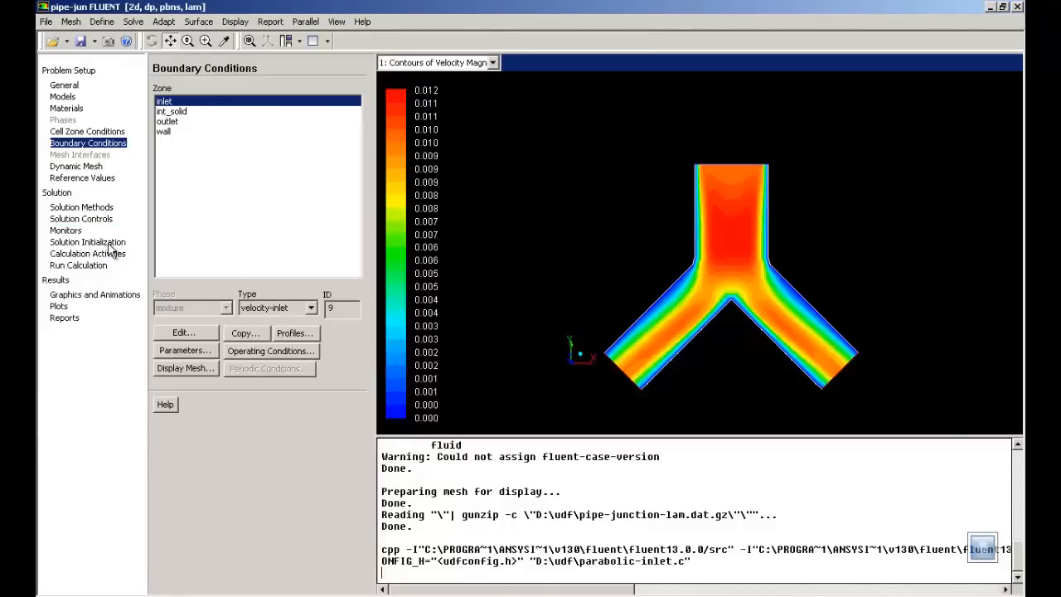
Step: Recompute initial values in Solution Initialization, giving Y velocity about -0.0066 m/s, with 100 iterations queued
click(86, 242)
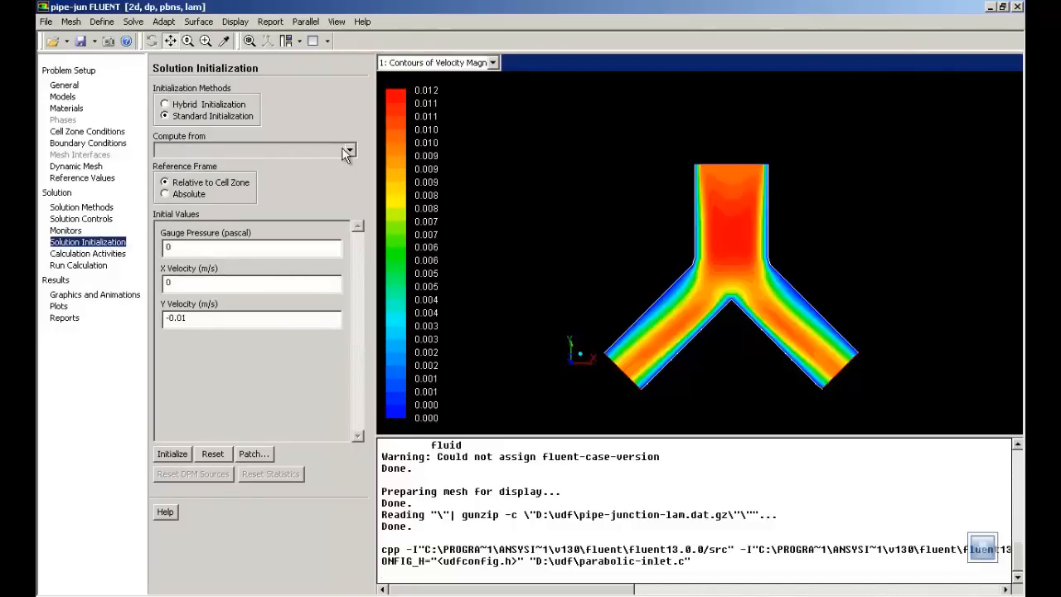
click(348, 149)
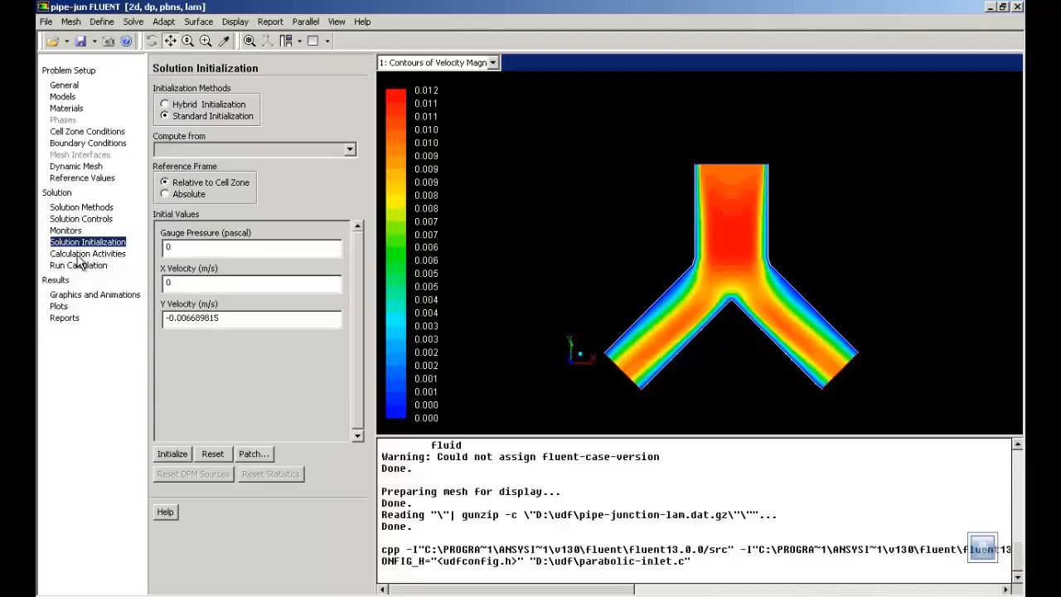
click(78, 265)
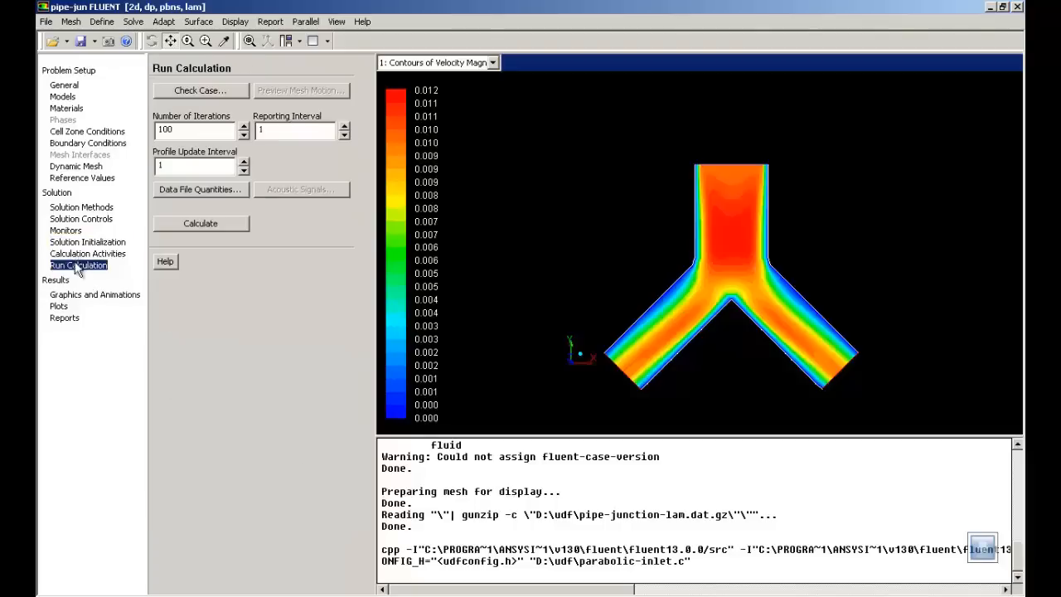
Step: Calculate the flow, interrupt it near iteration 93, and show the Scaled Residuals history
click(199, 223)
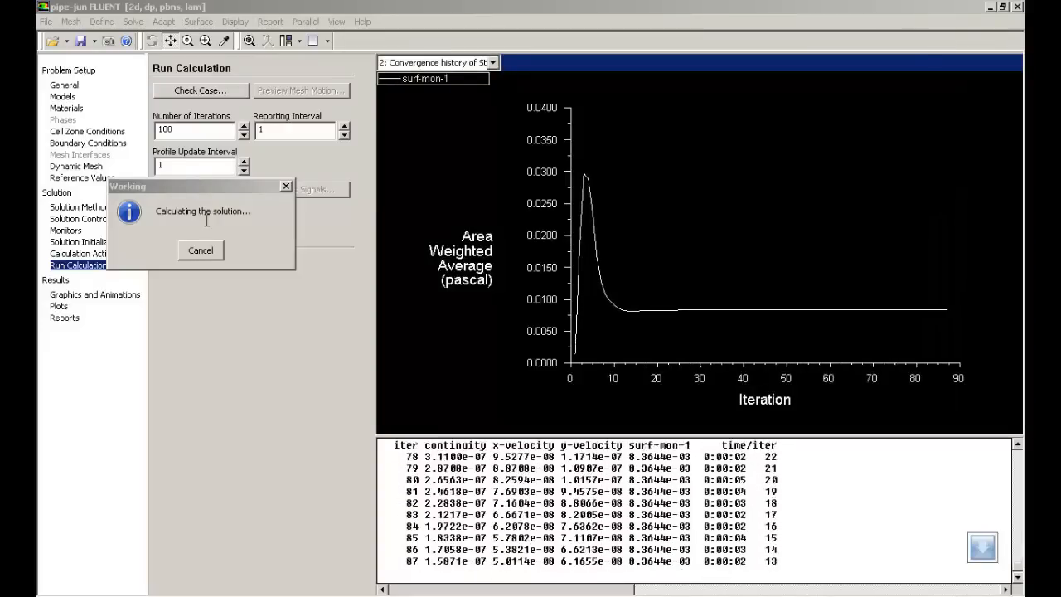
click(200, 251)
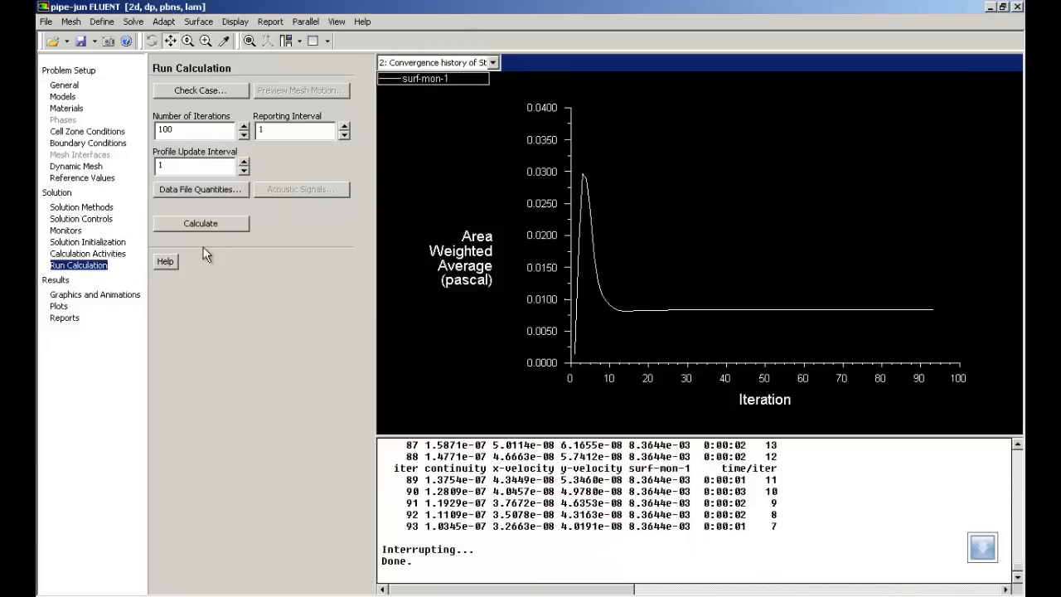
click(492, 63)
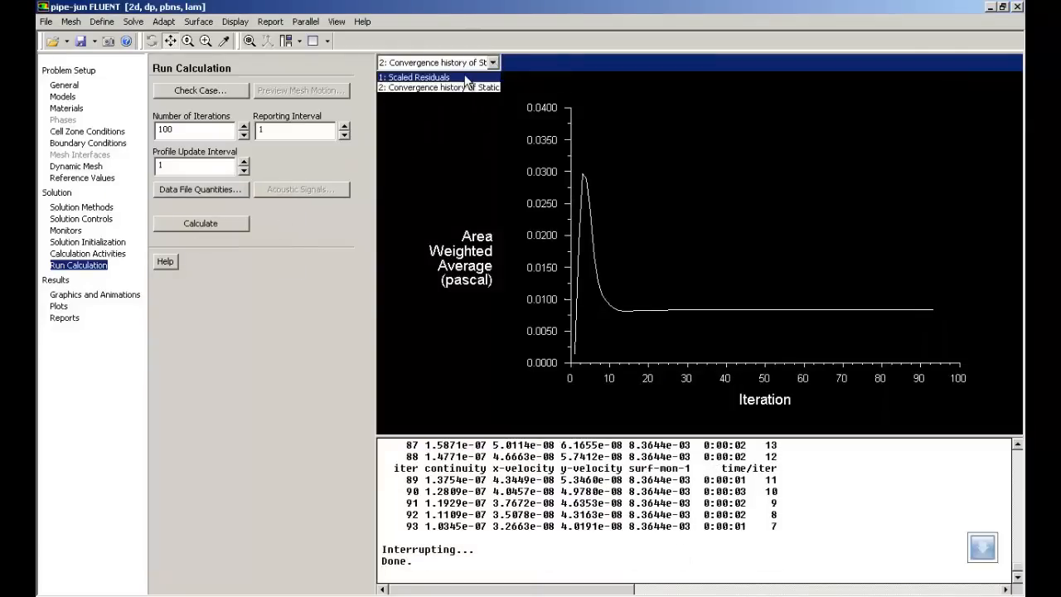
click(414, 78)
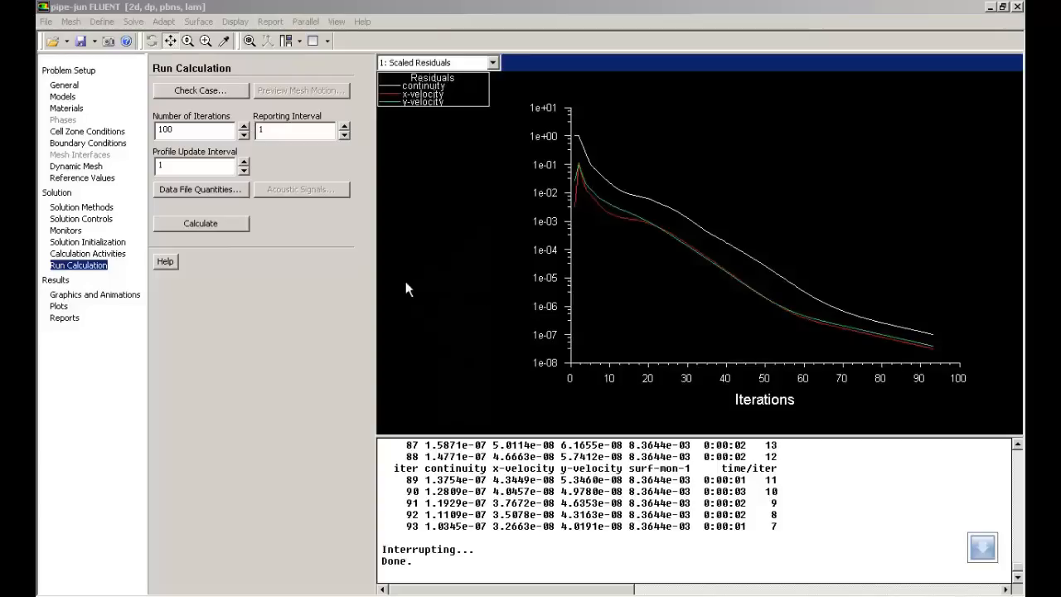
mouse_move(119, 295)
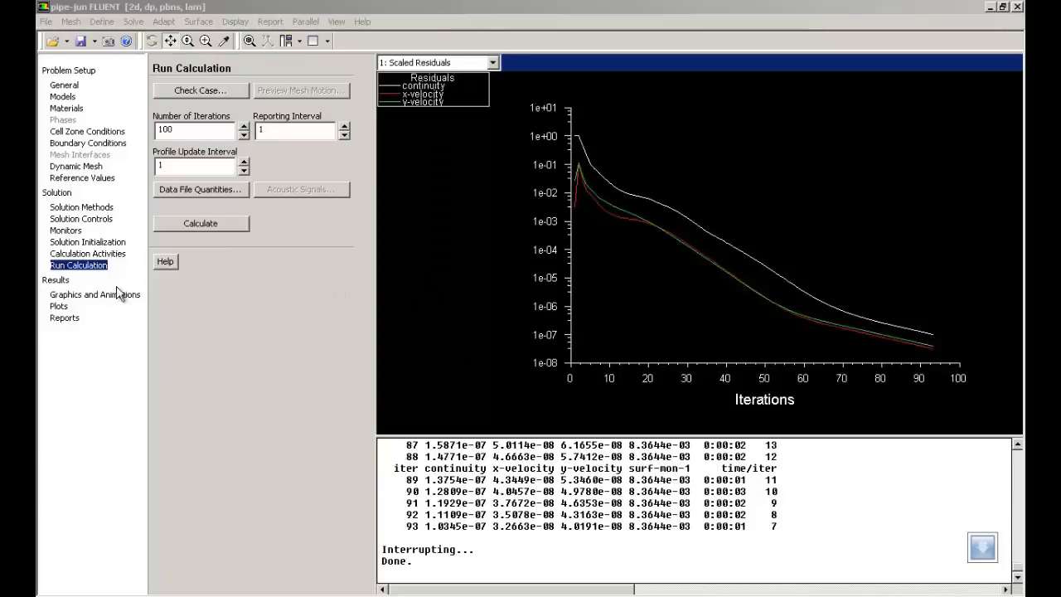
Step: Display velocity vectors on the inlet surface, coloured by magnitude up to 0.010 m/s, showing the parabolic profile
click(95, 296)
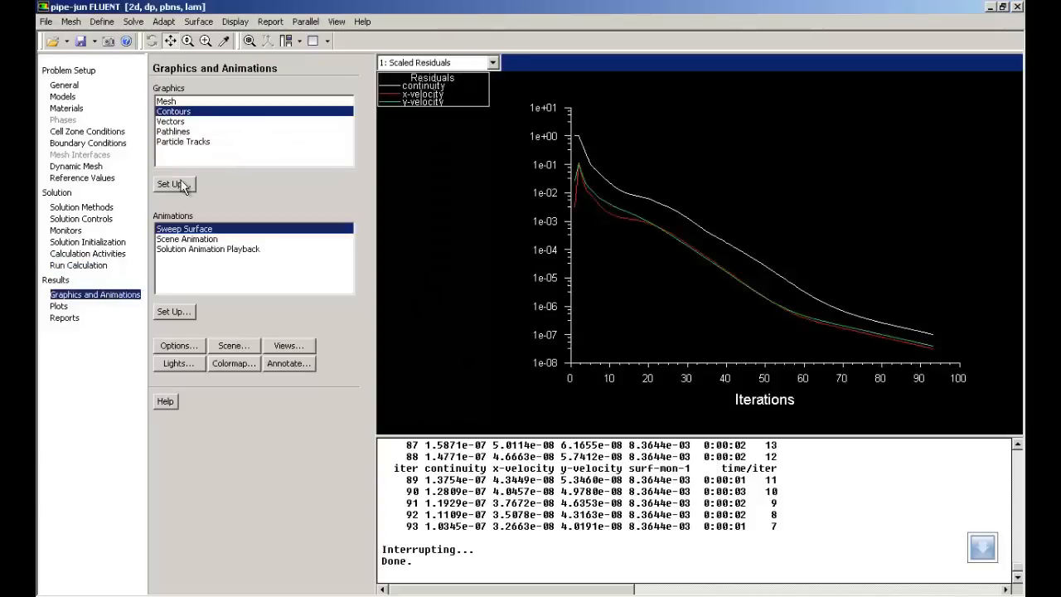
click(171, 121)
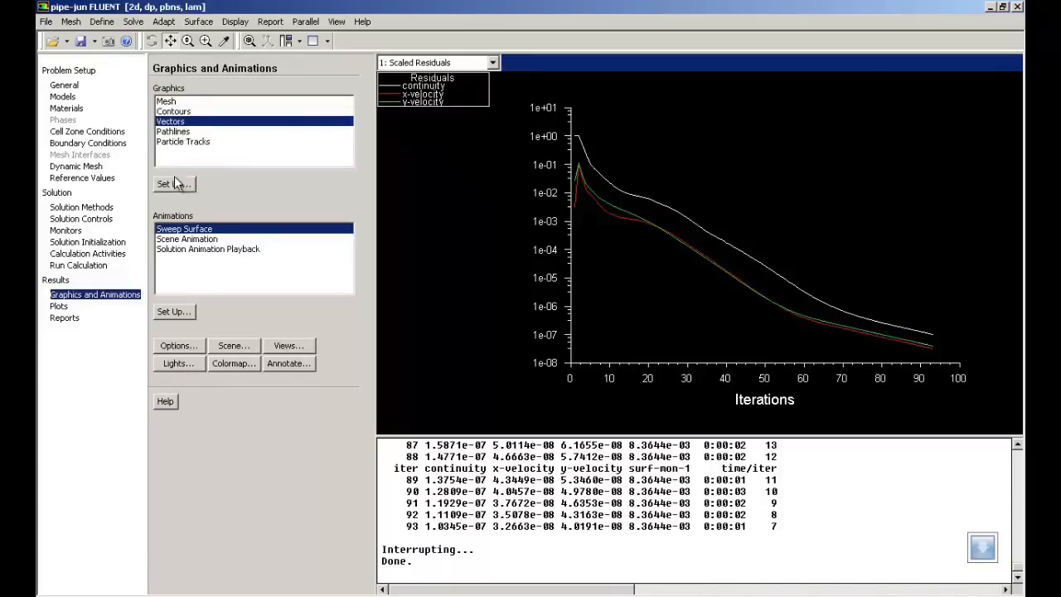
click(172, 183)
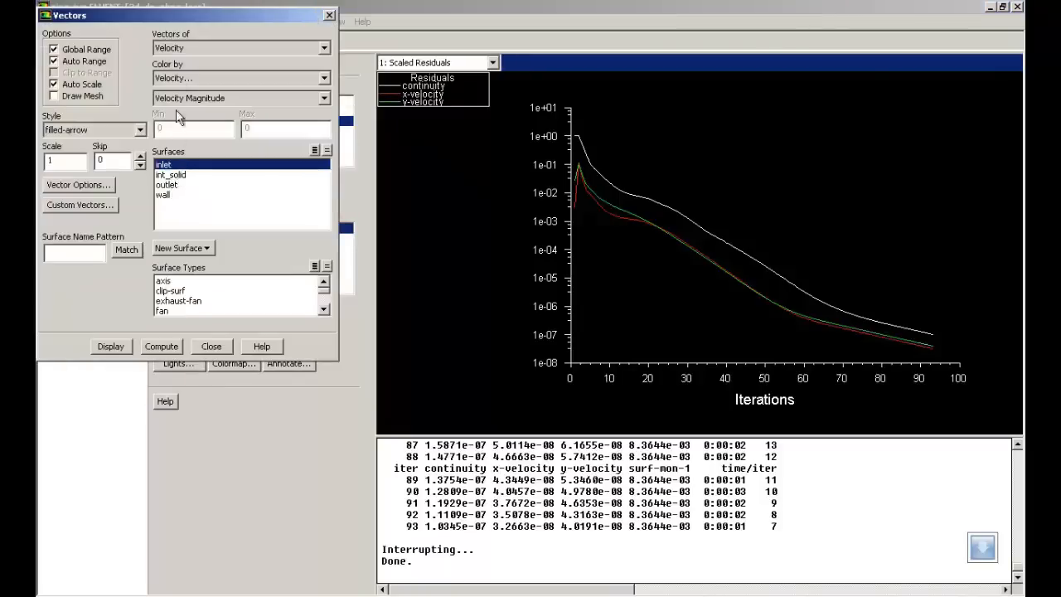
click(109, 347)
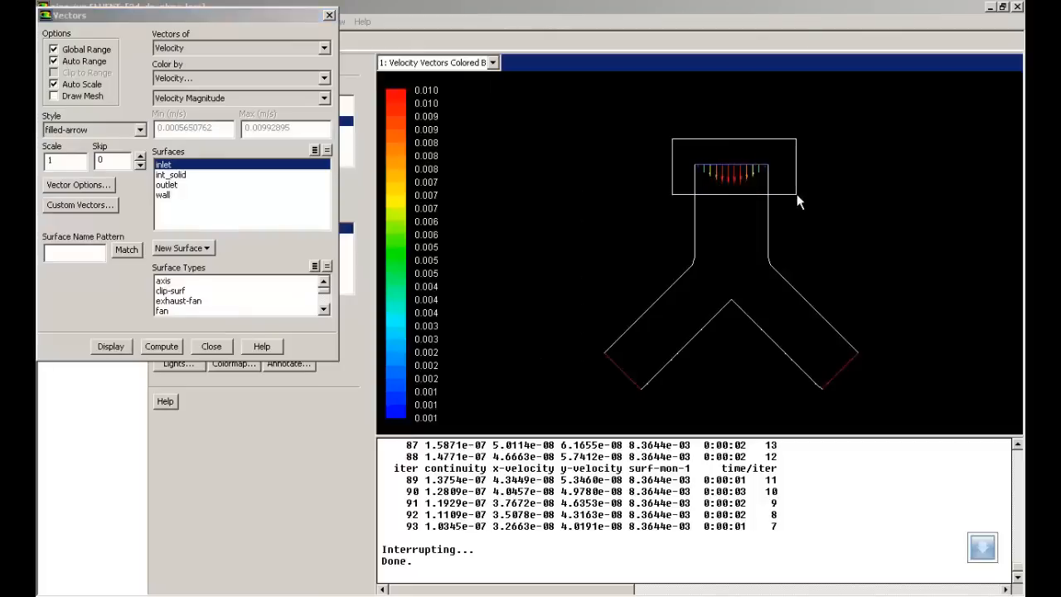
click(110, 346)
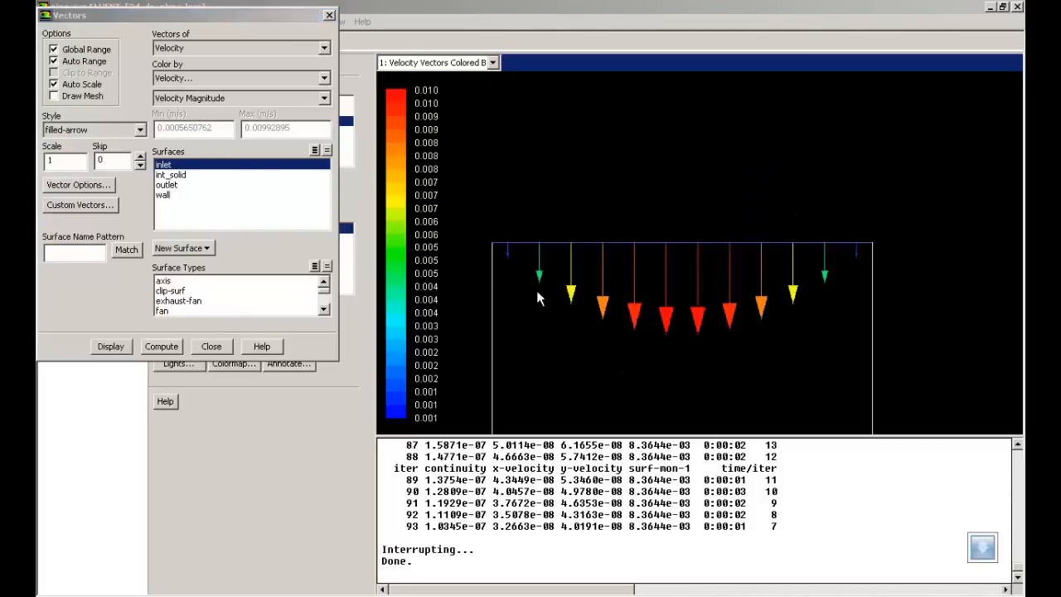
mouse_move(795, 307)
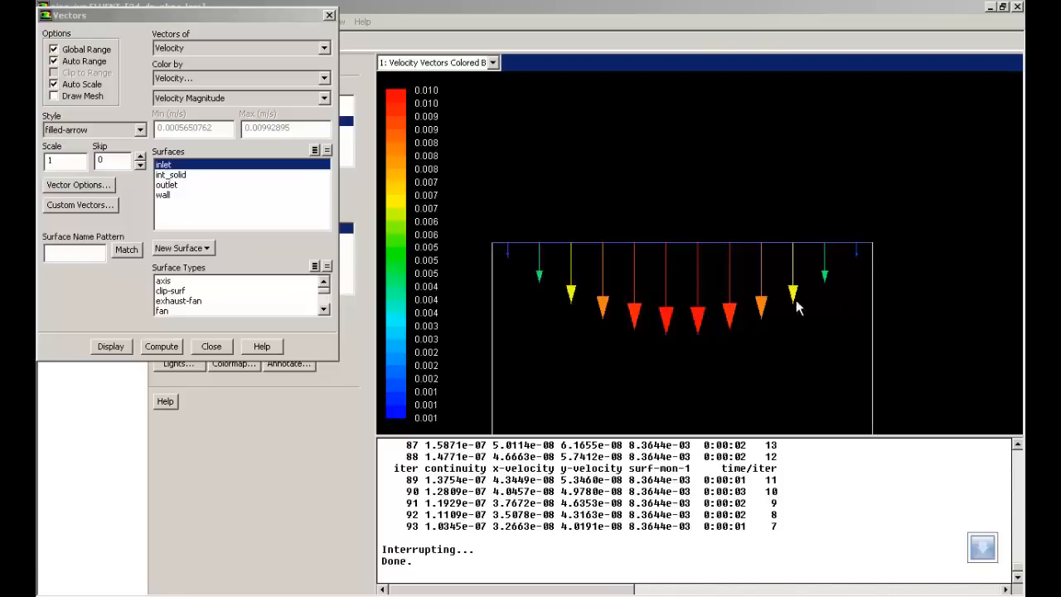
mouse_move(345, 215)
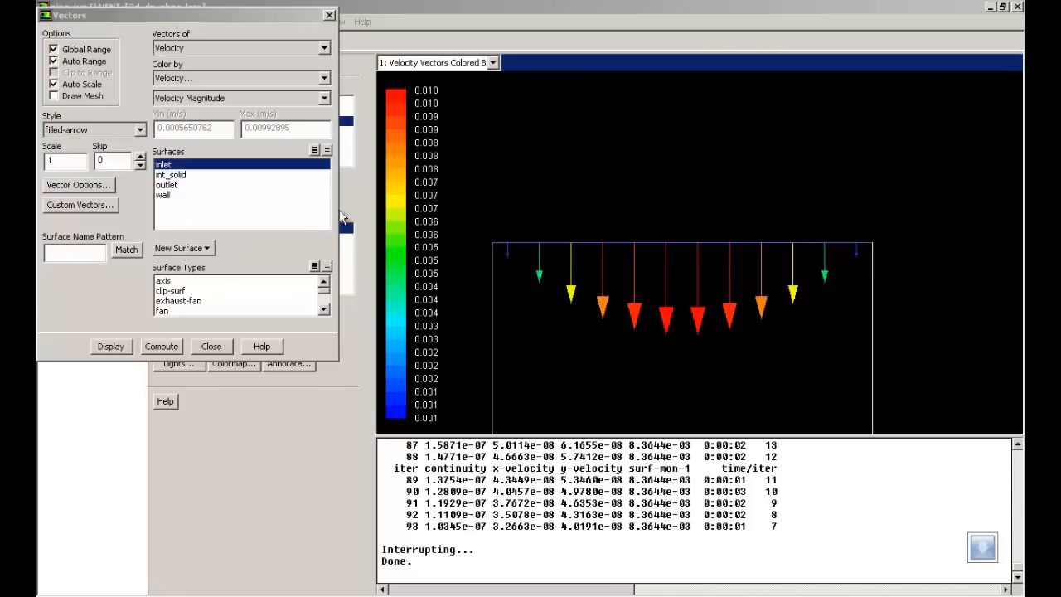
click(211, 346)
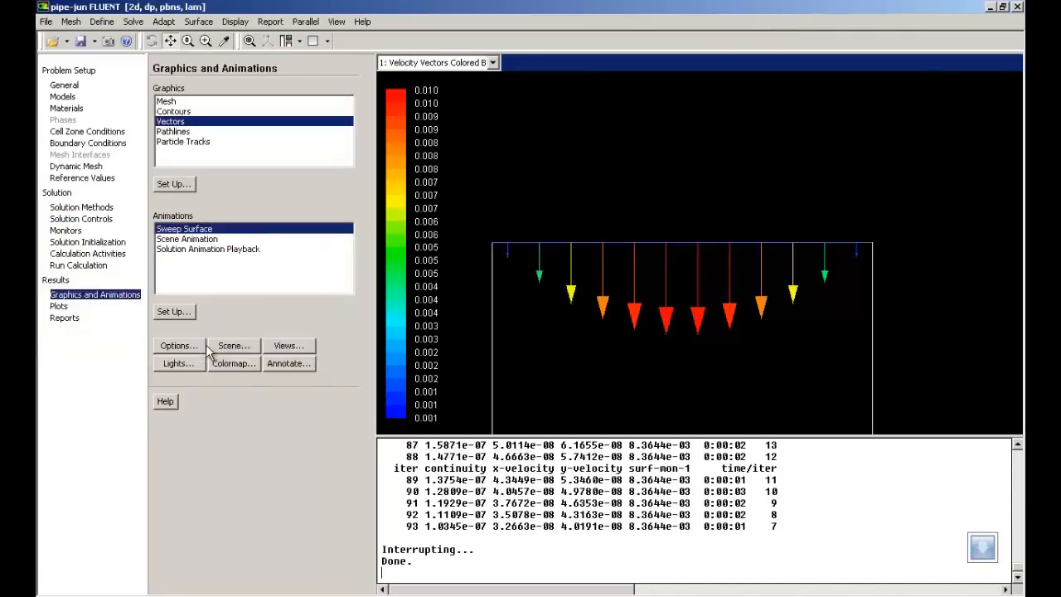
Step: Display filled Velocity Magnitude contours, peaking at 0.010 m/s in the inlet pipe's central core
click(172, 111)
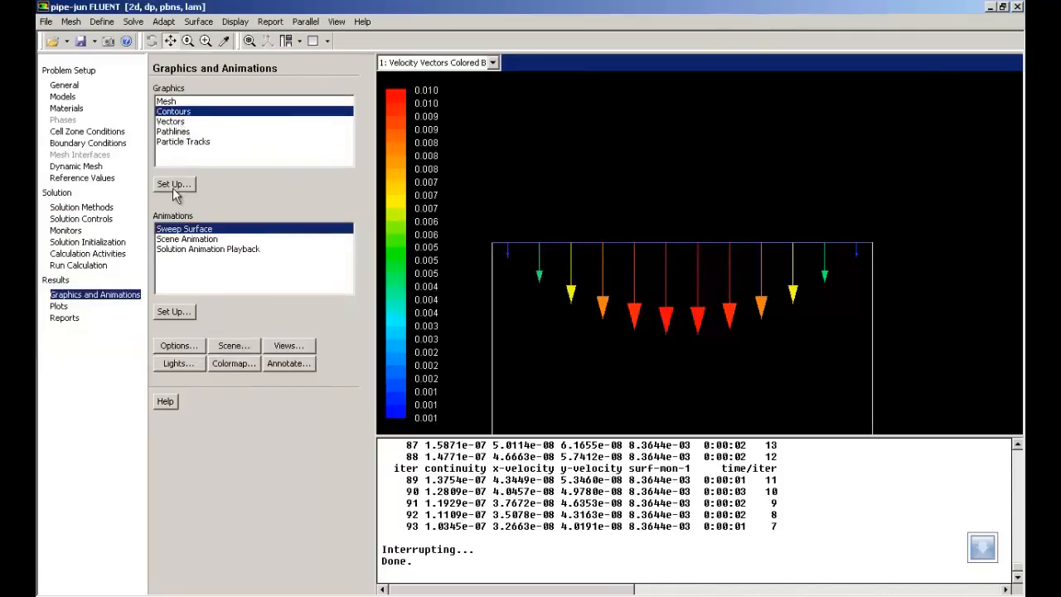
click(173, 183)
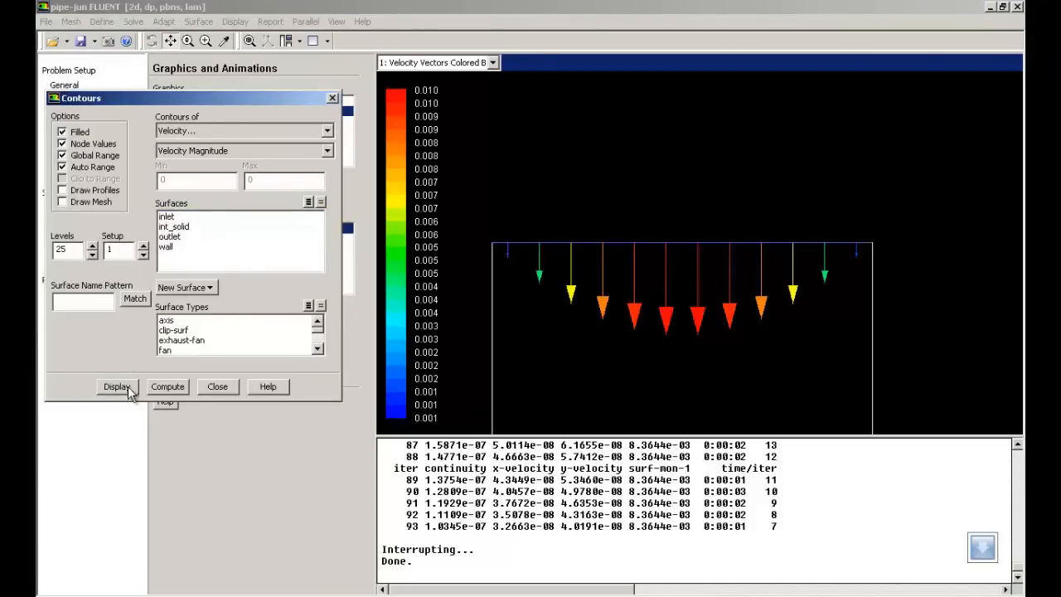
click(116, 386)
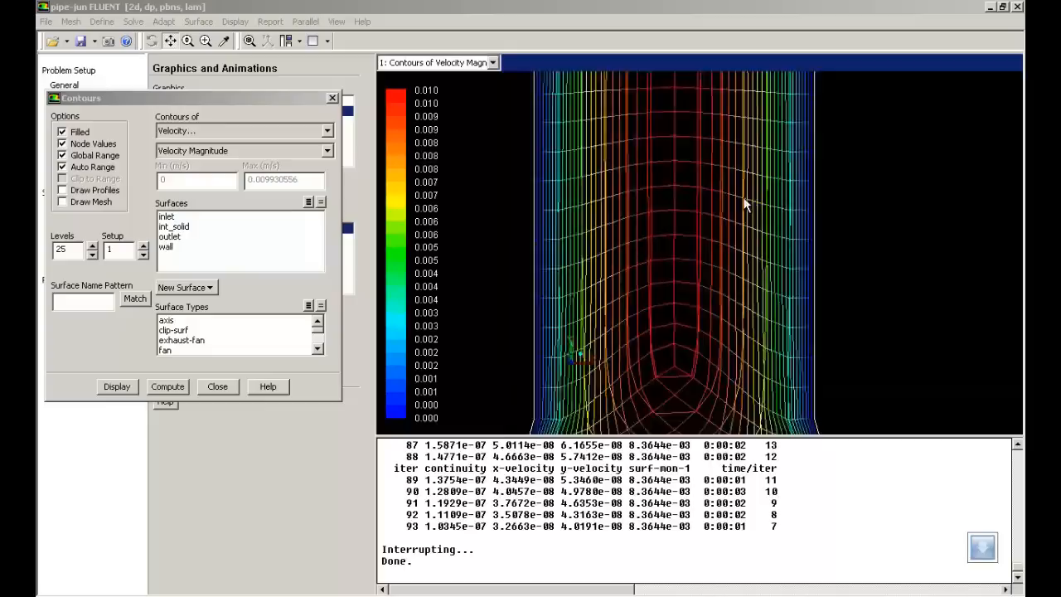
click(116, 386)
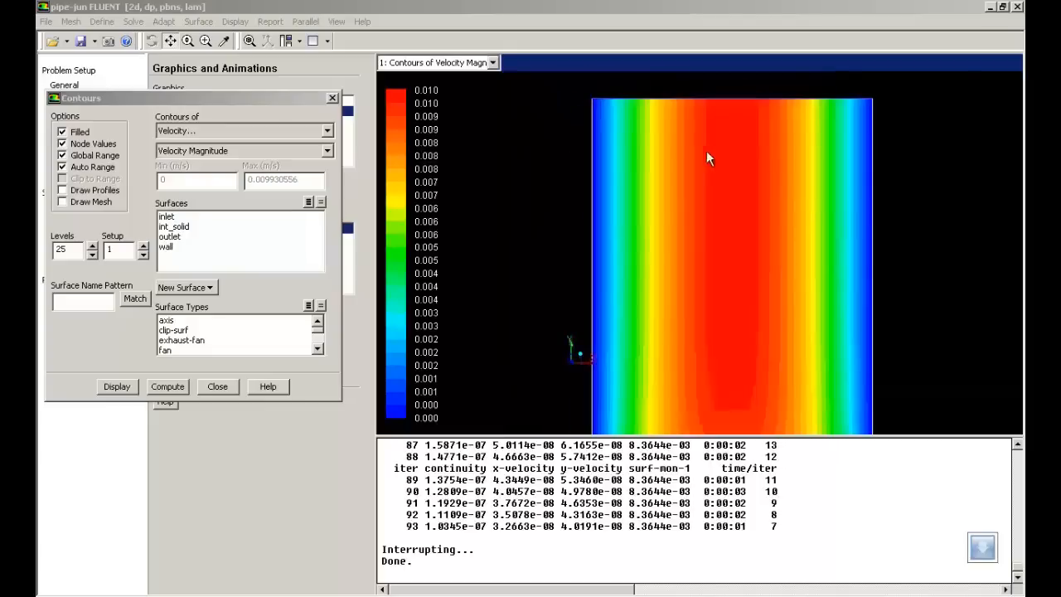
mouse_move(788, 164)
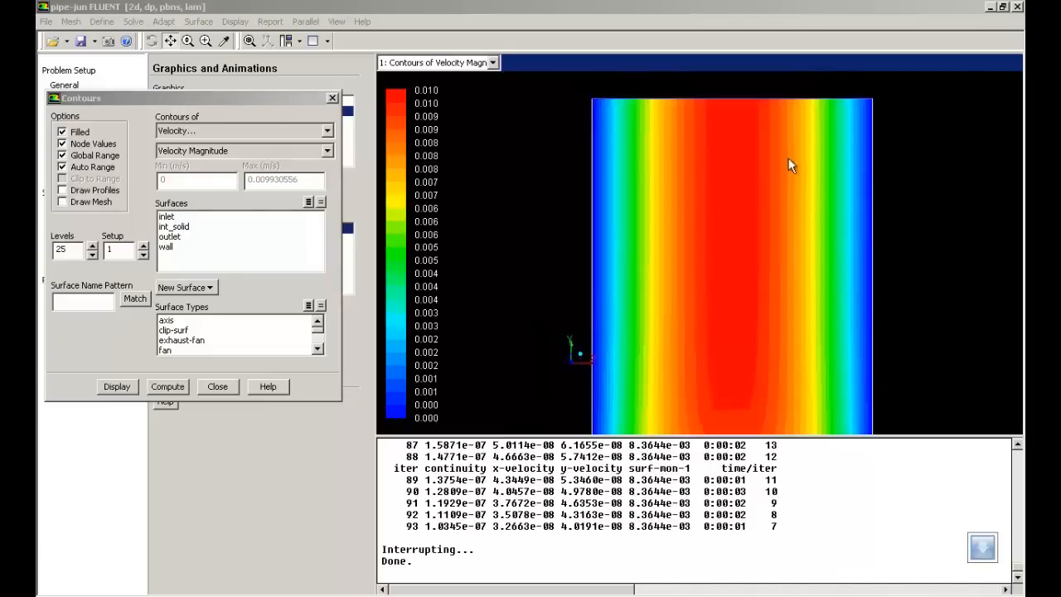
click(218, 386)
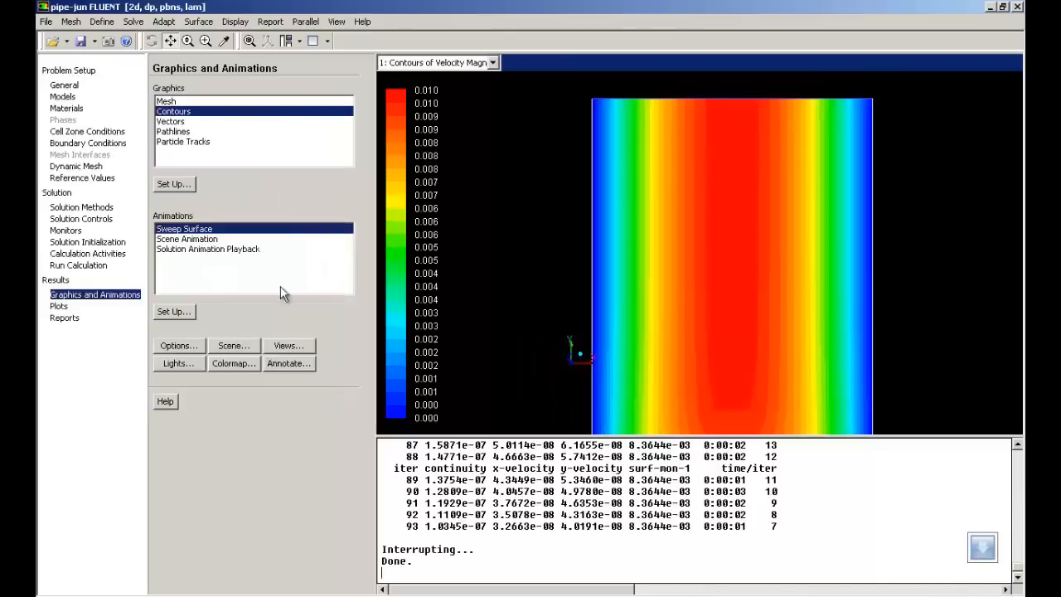